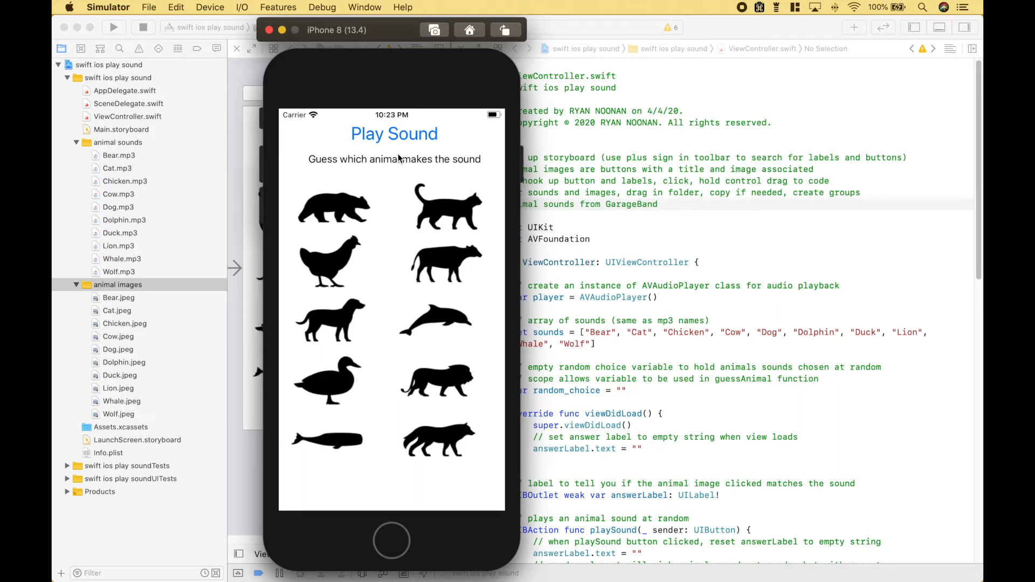
mouse_move(389, 208)
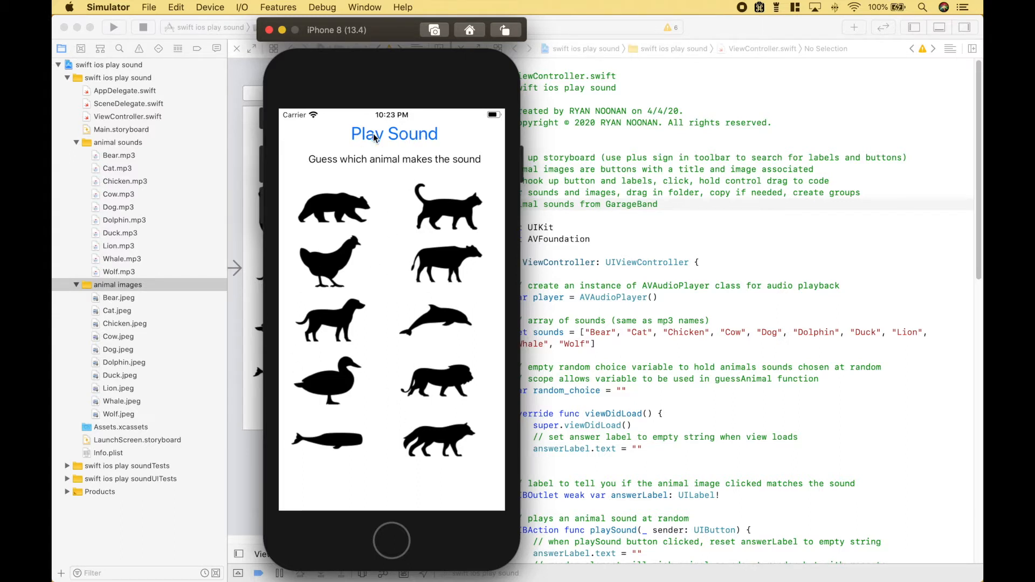
mouse_move(391, 149)
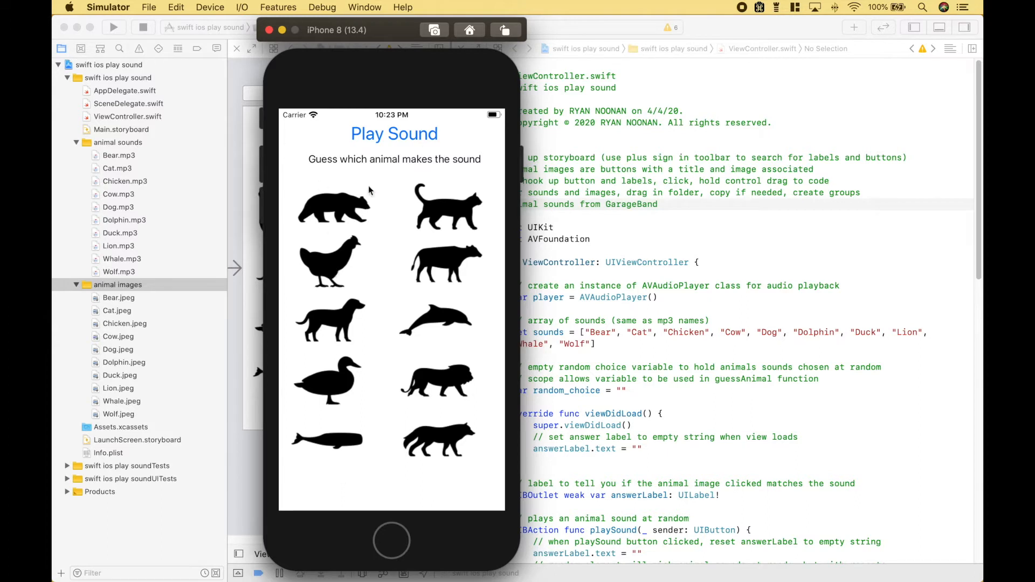
mouse_move(352, 207)
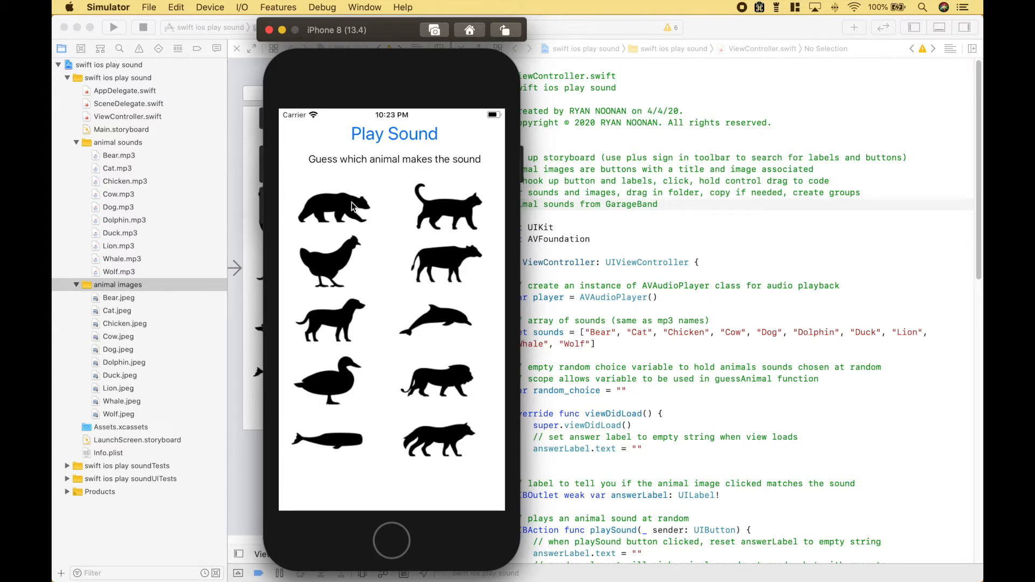
mouse_move(403, 290)
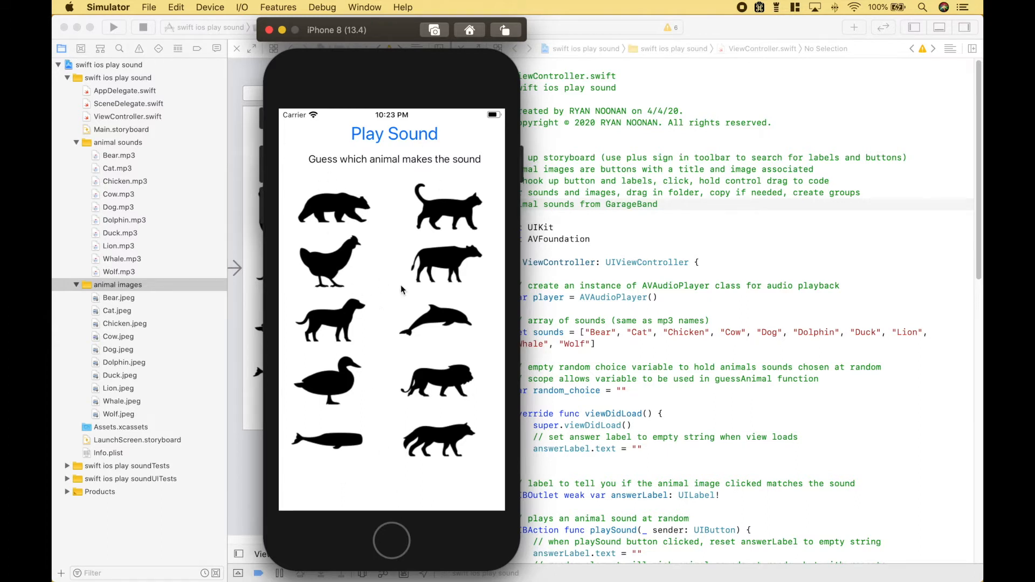
mouse_move(380, 222)
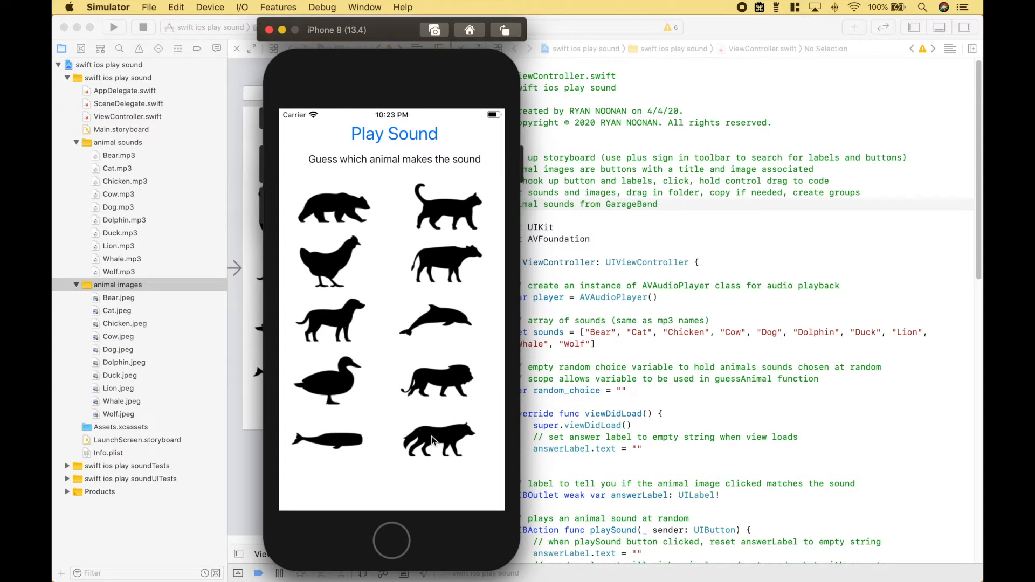
Guess animals for played sounds, getting green YES - Dog then red No - not a Lion feedback
left_click(435, 440)
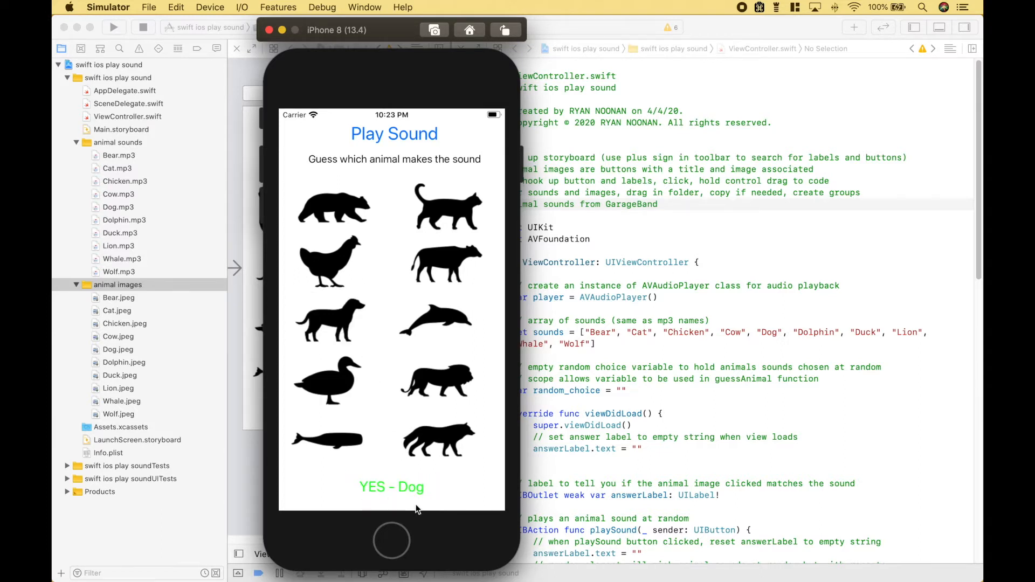
left_click(327, 321)
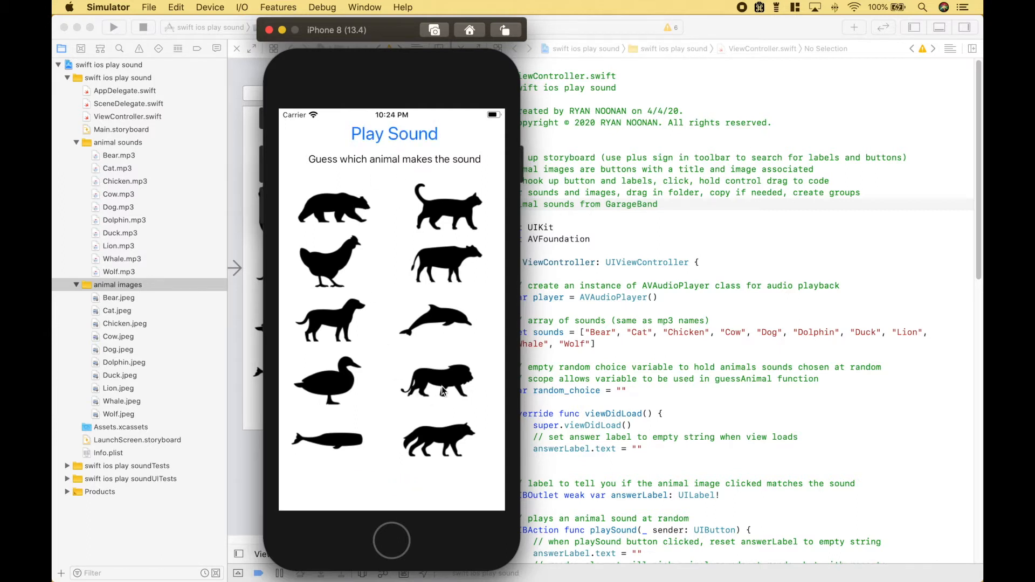
left_click(434, 378)
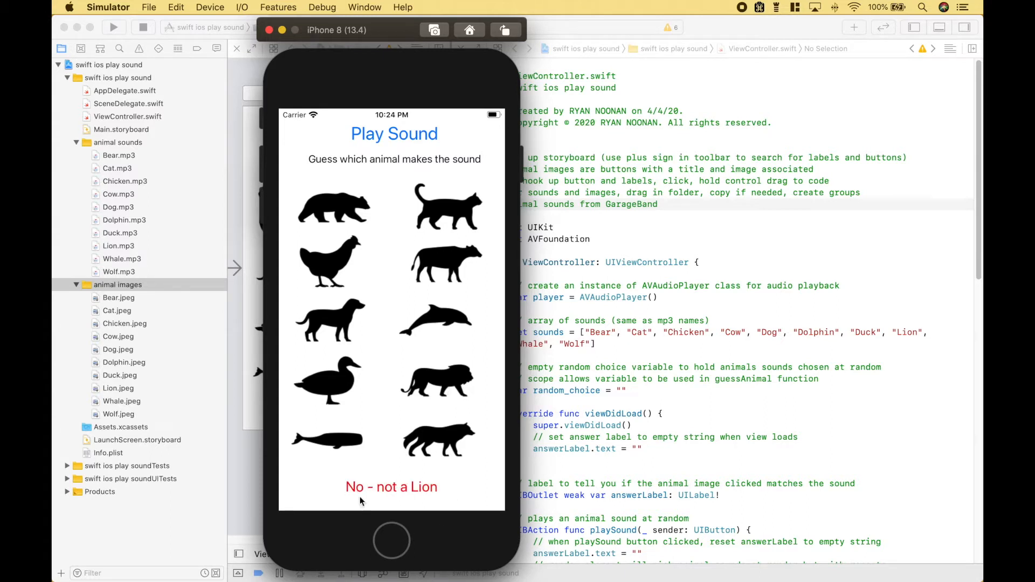
left_click(334, 208)
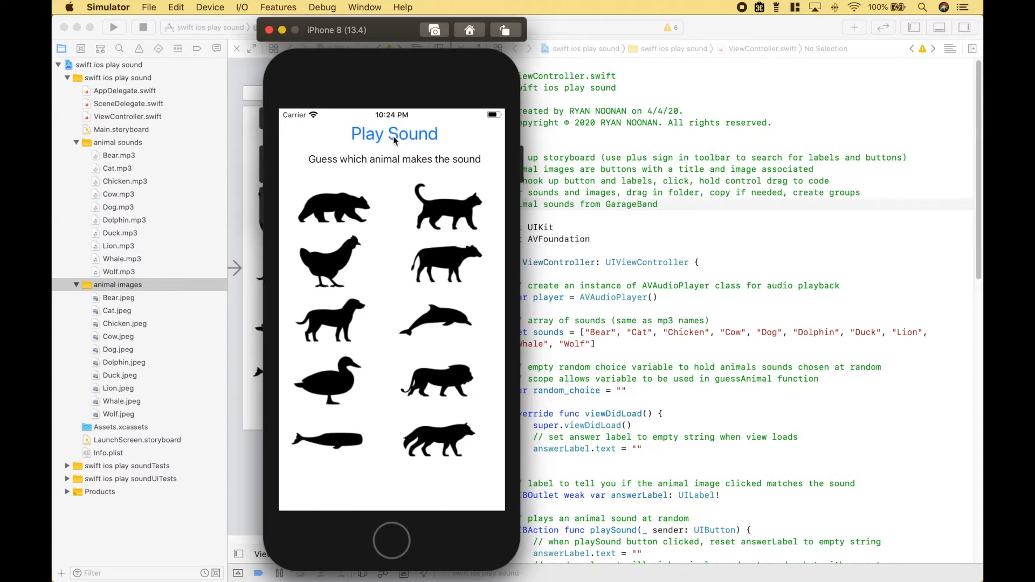
mouse_move(441, 378)
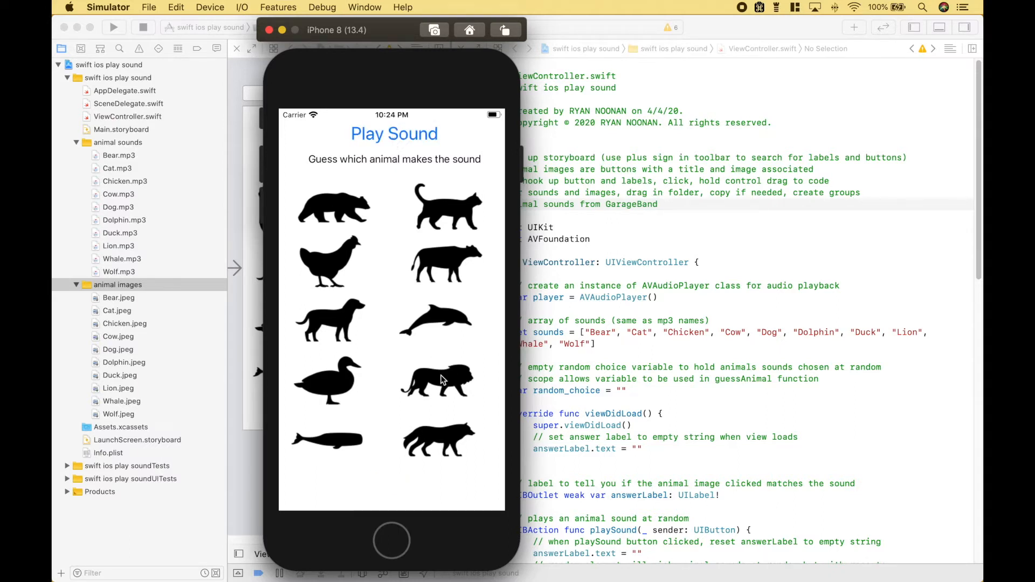
Guess the lion and the dolphin for new sounds, getting red No - not a Dolphin feedback
left_click(436, 441)
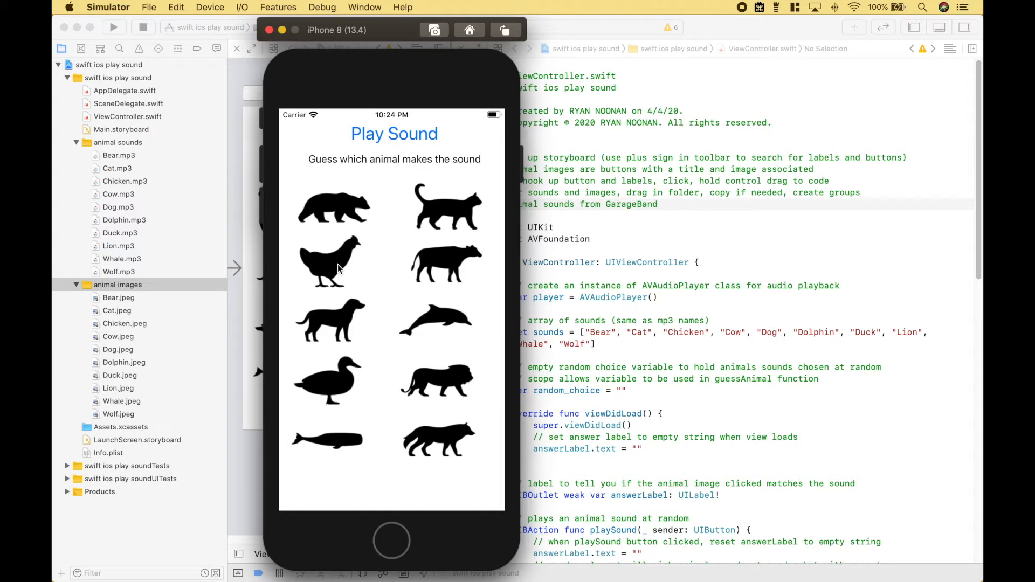
mouse_move(343, 384)
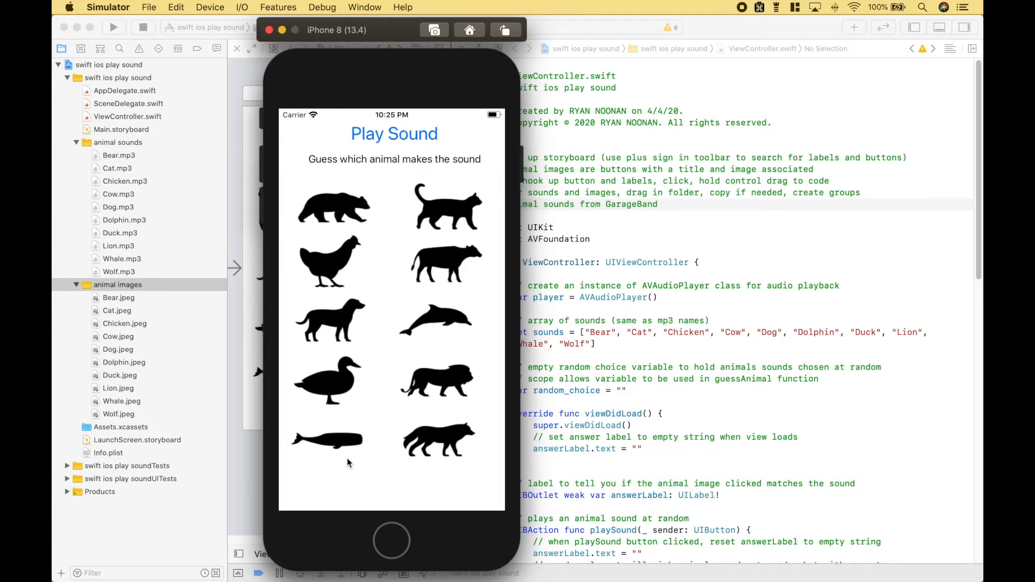
left_click(435, 322)
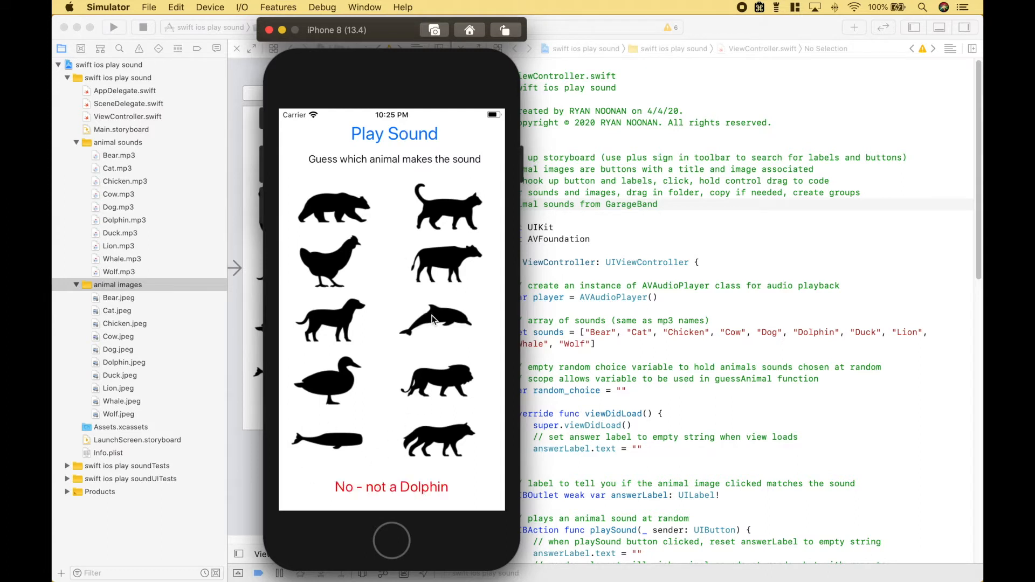
left_click(326, 439)
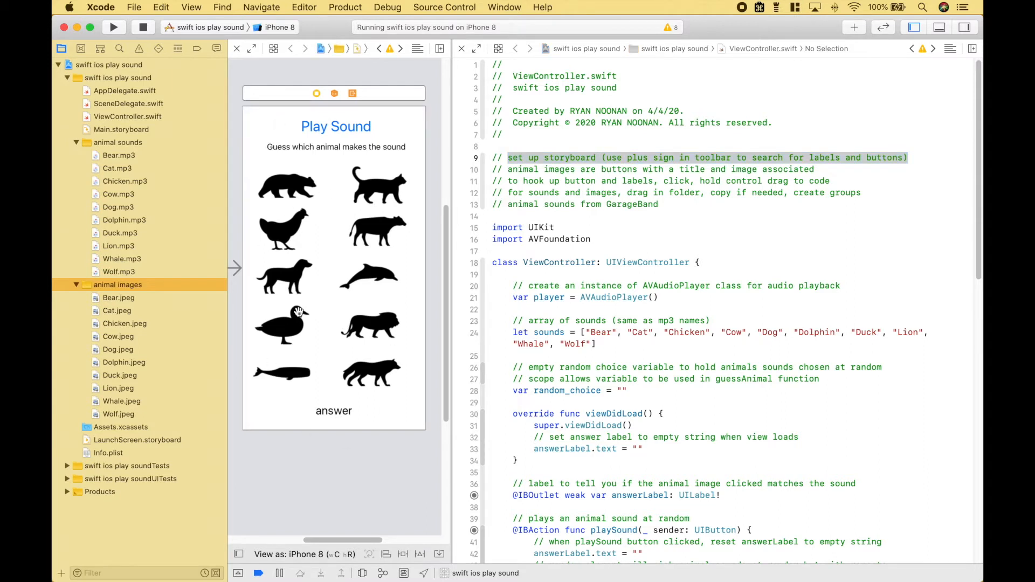
mouse_move(321, 289)
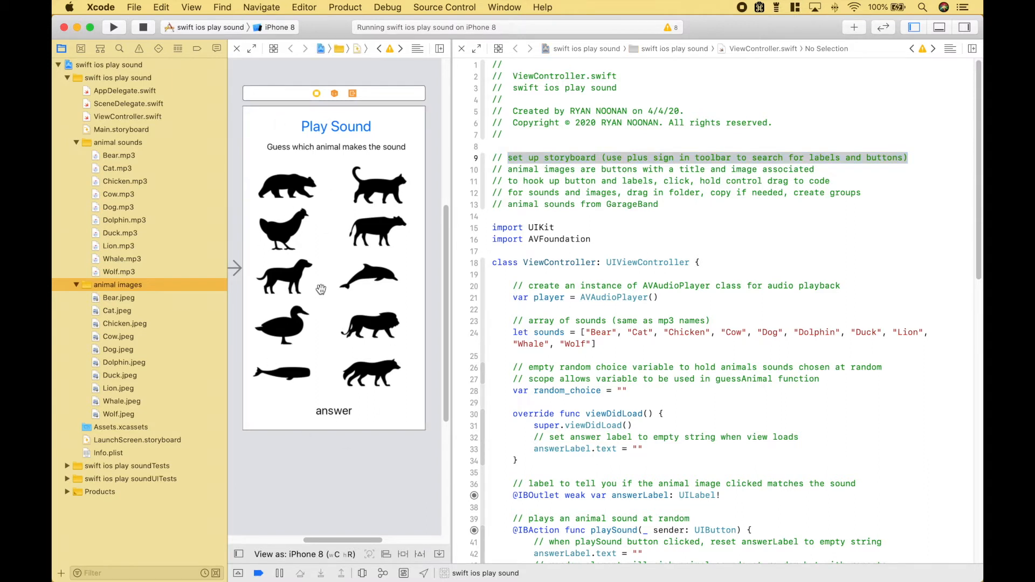
mouse_move(269, 127)
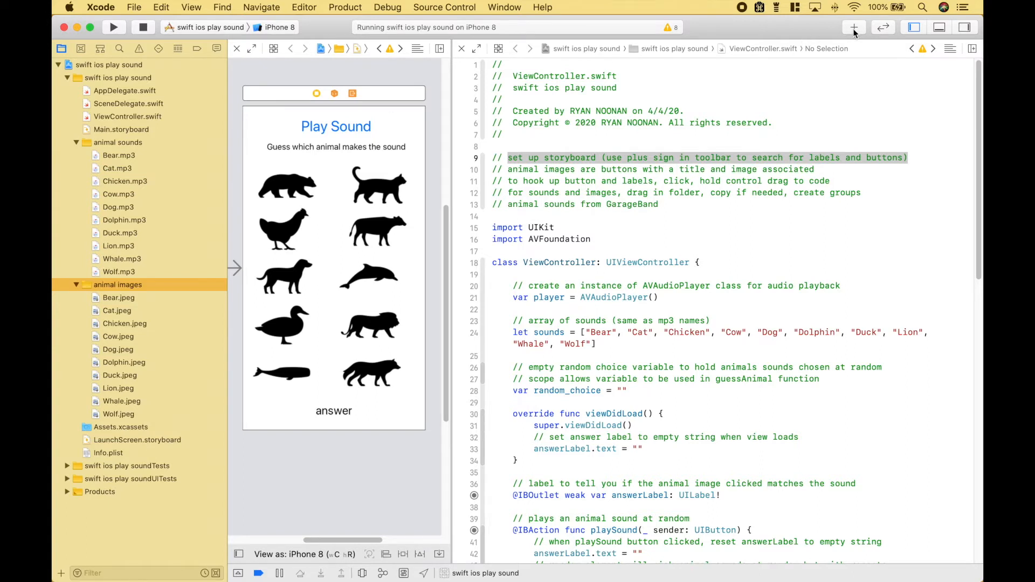
Add a button beside the Play Sound title from the object library and select the guess prompt label
left_click(854, 27)
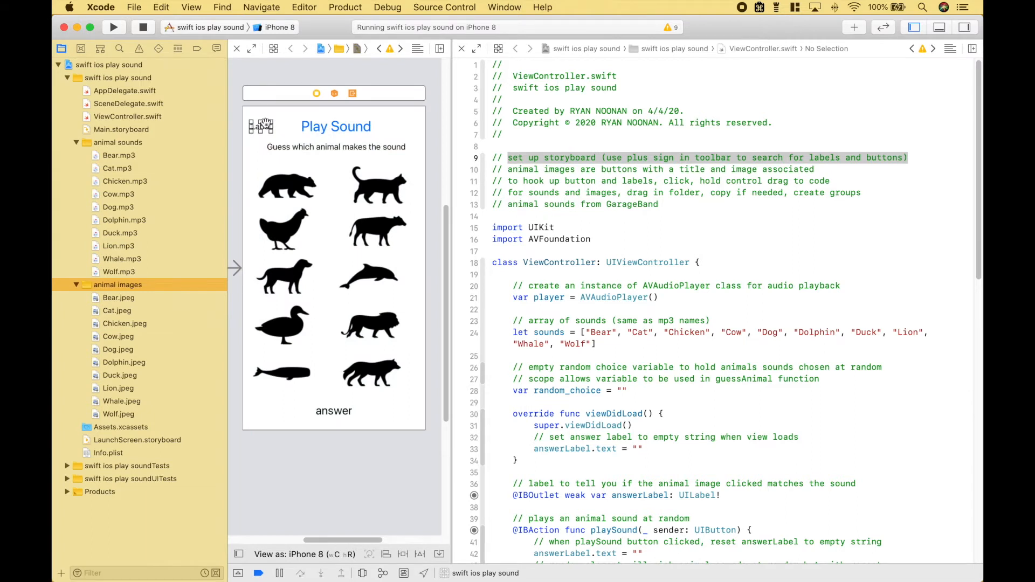
left_click_drag(260, 125, 572, 293)
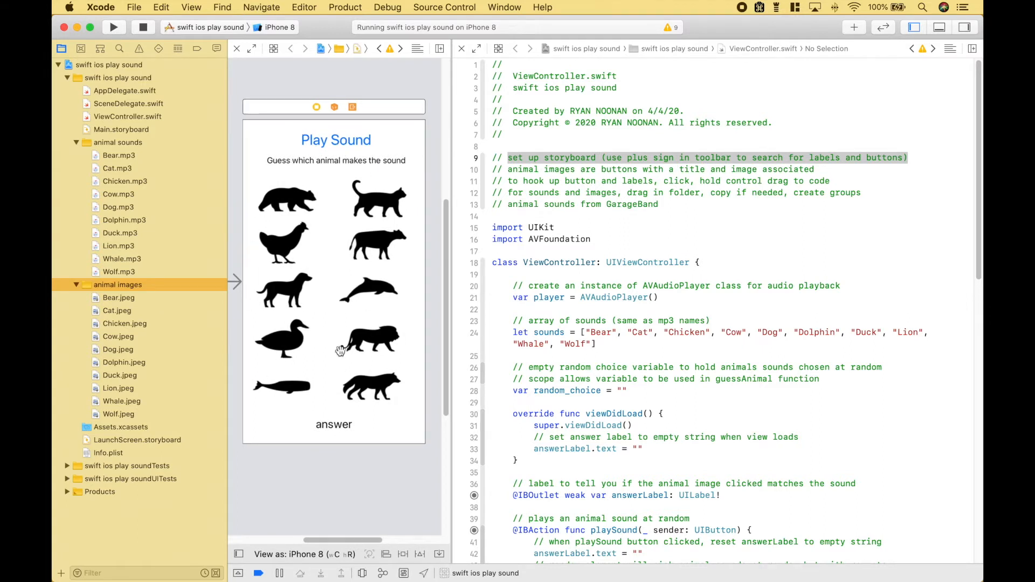
mouse_move(319, 314)
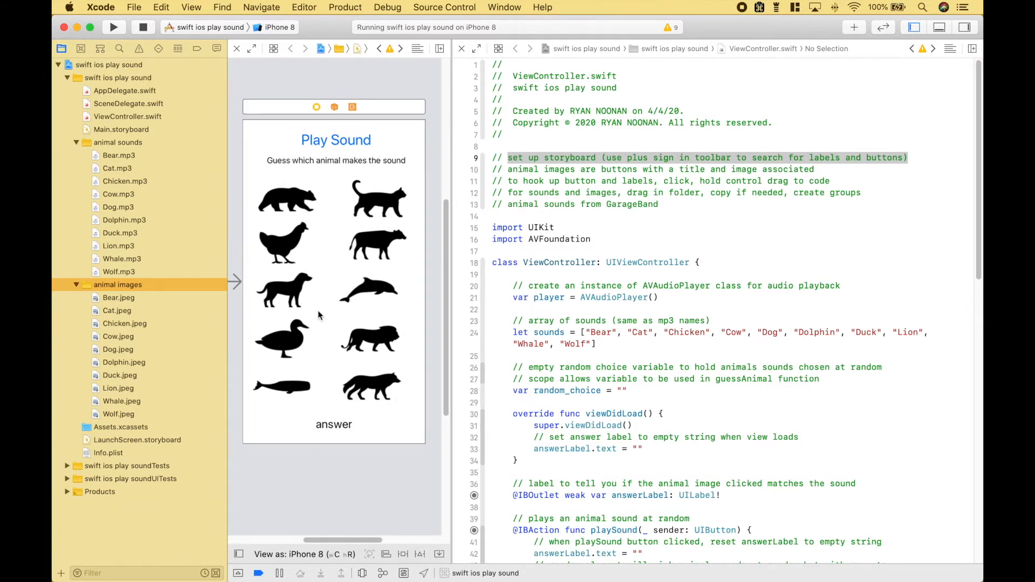
left_click(335, 140)
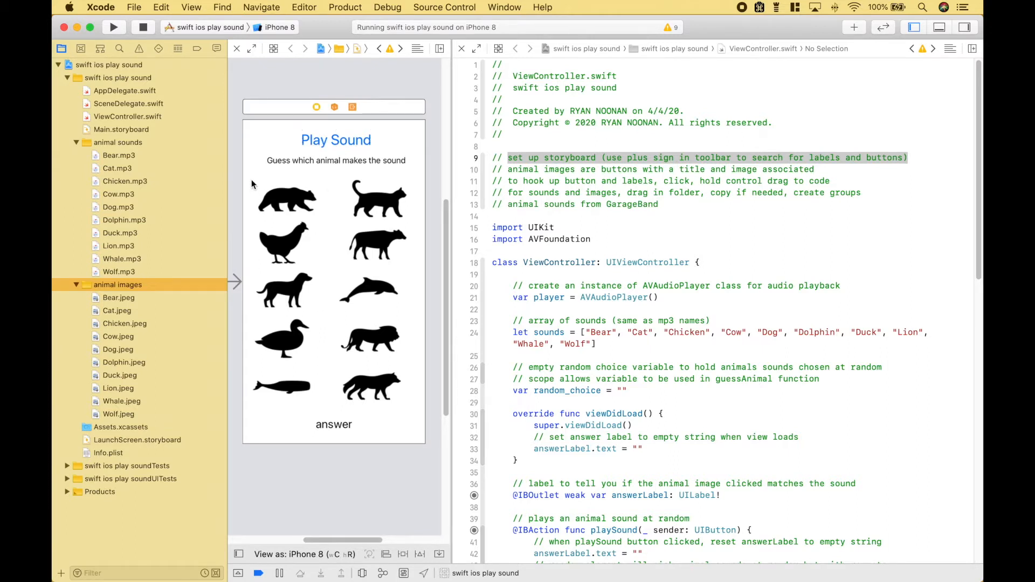
left_click(336, 310)
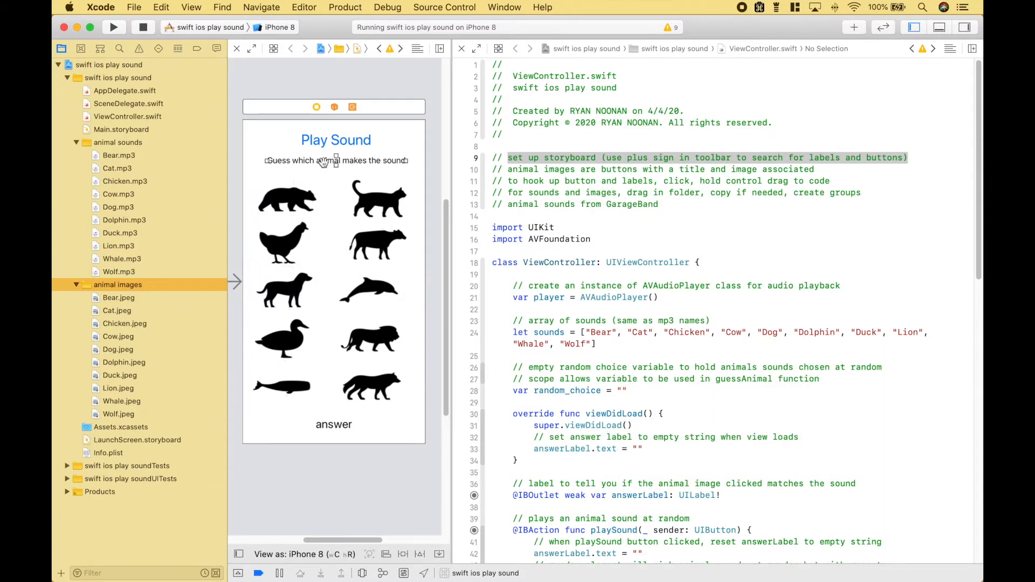
left_click(333, 425)
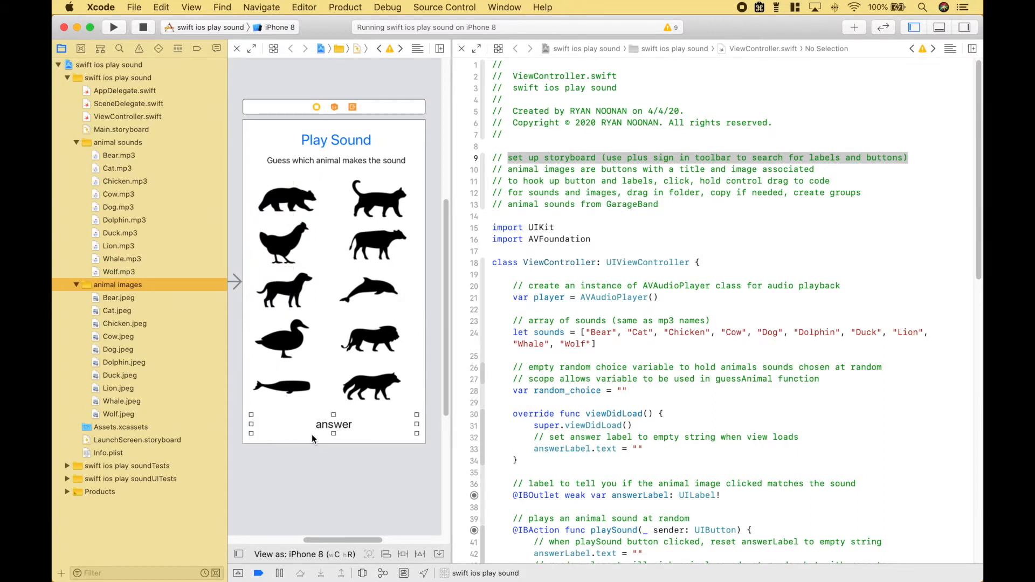
left_click(283, 198)
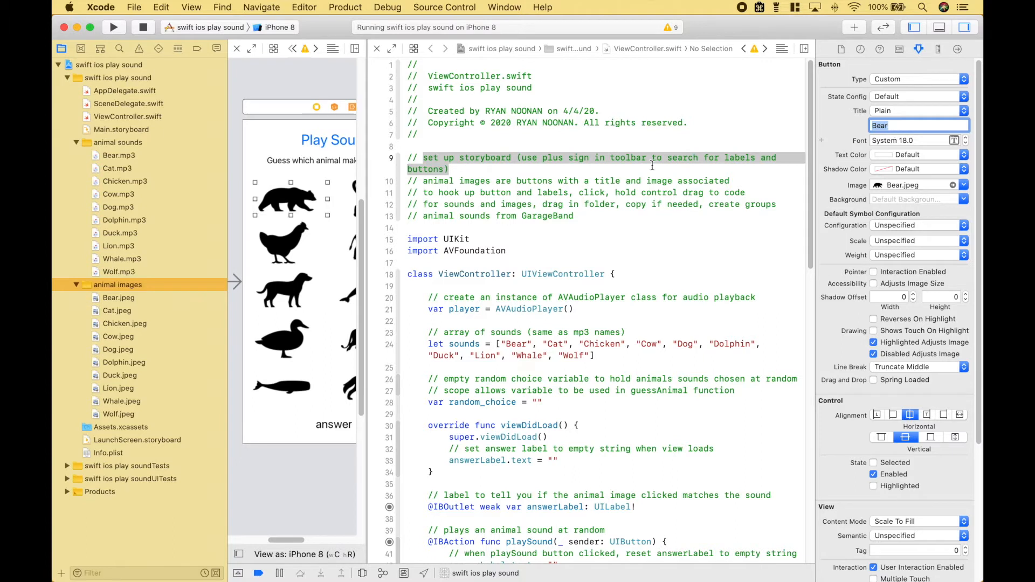
type("Chicken")
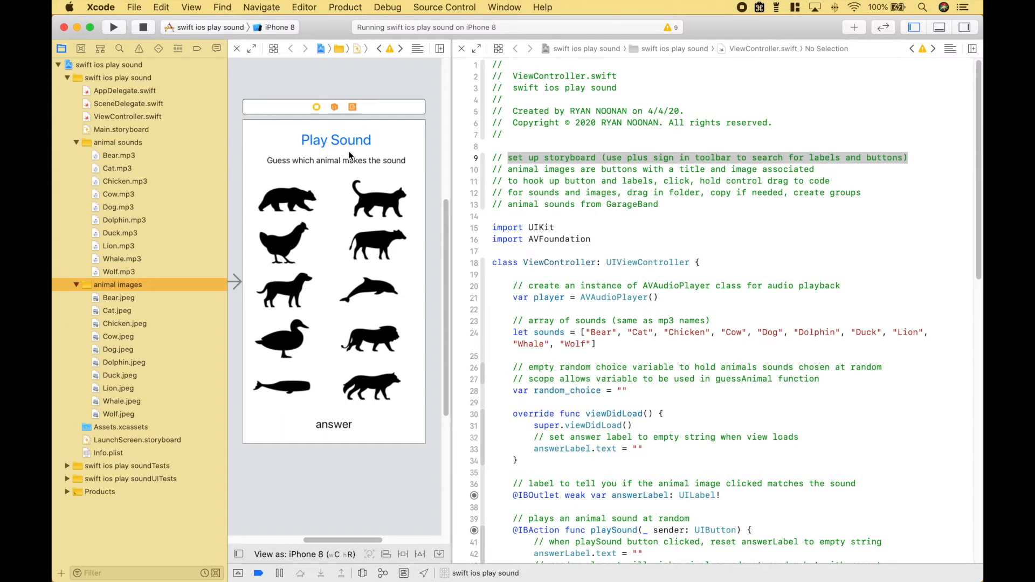
left_click(116, 142)
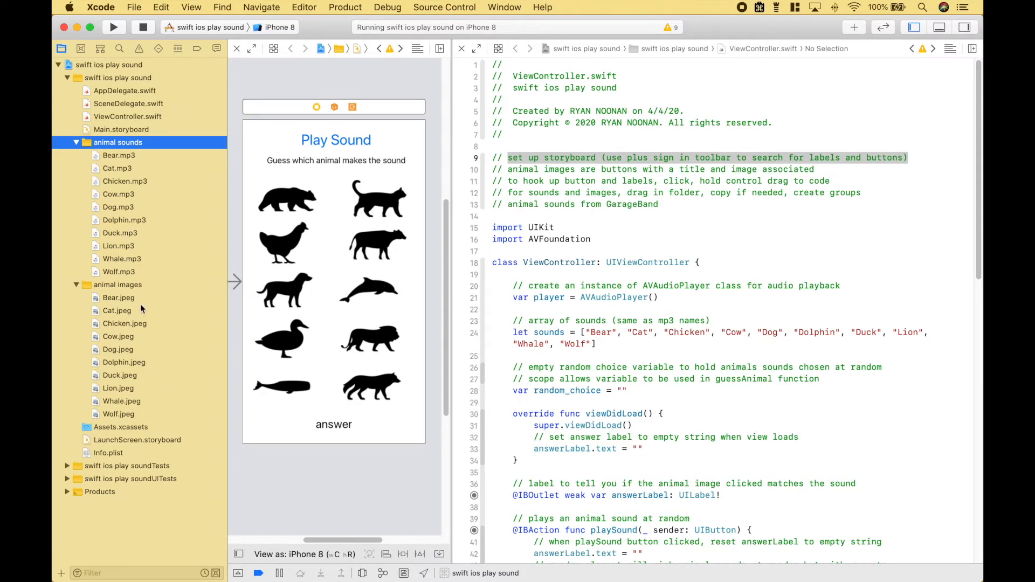
left_click(117, 284)
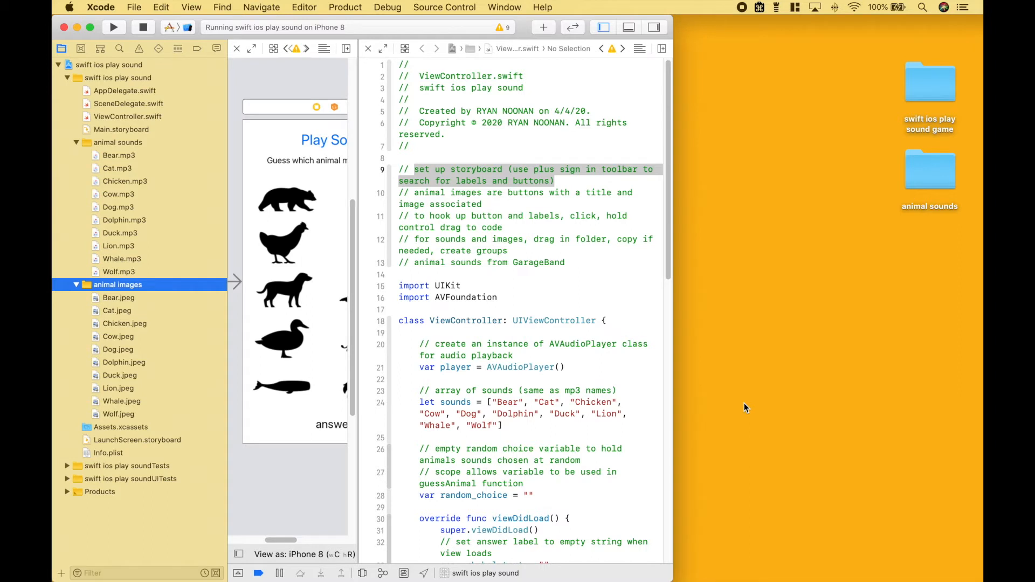
Add the desktop animal sounds folder to the project with Copy items, Create groups and the app target
left_click(930, 168)
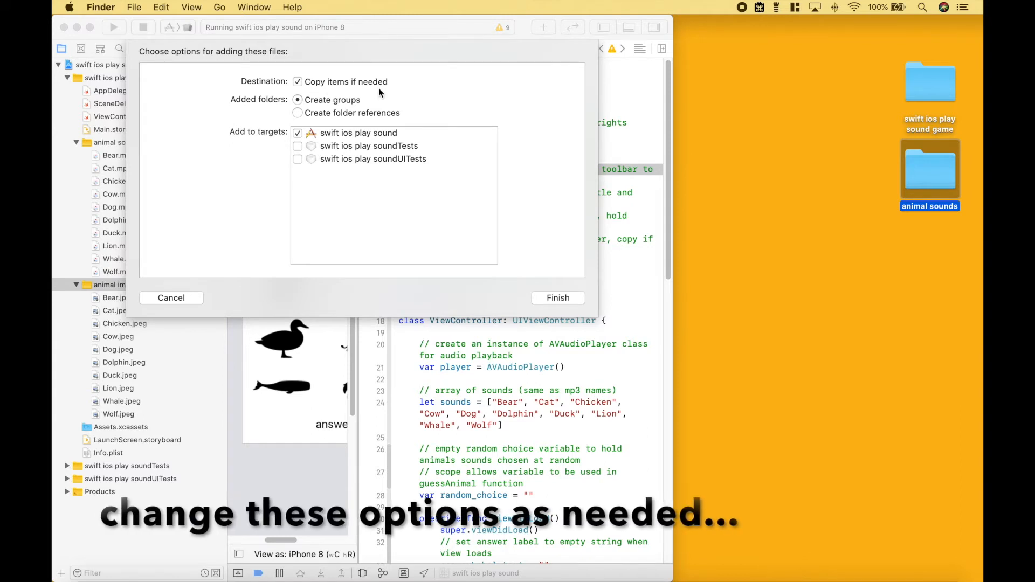
mouse_move(275, 113)
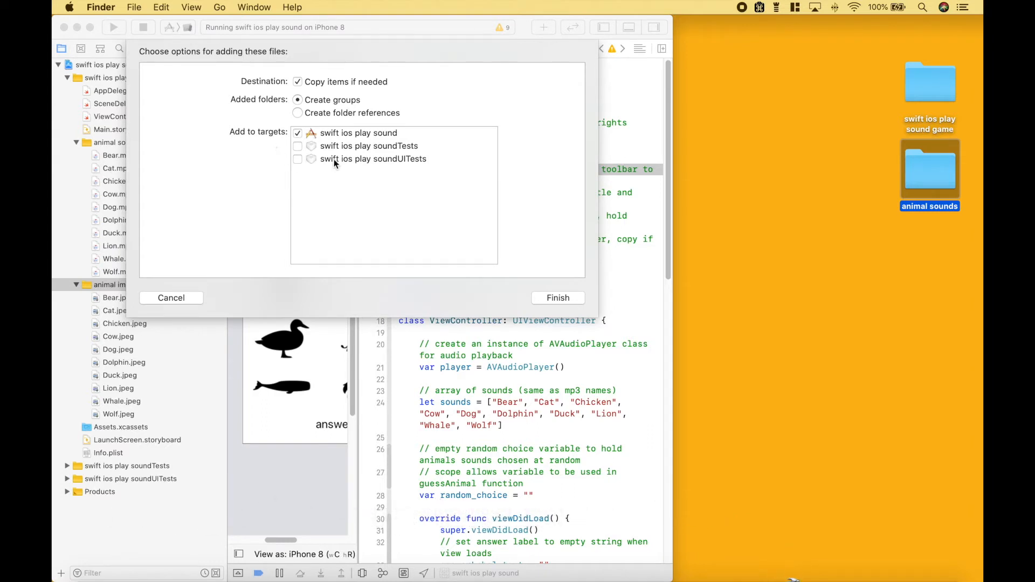
mouse_move(351, 137)
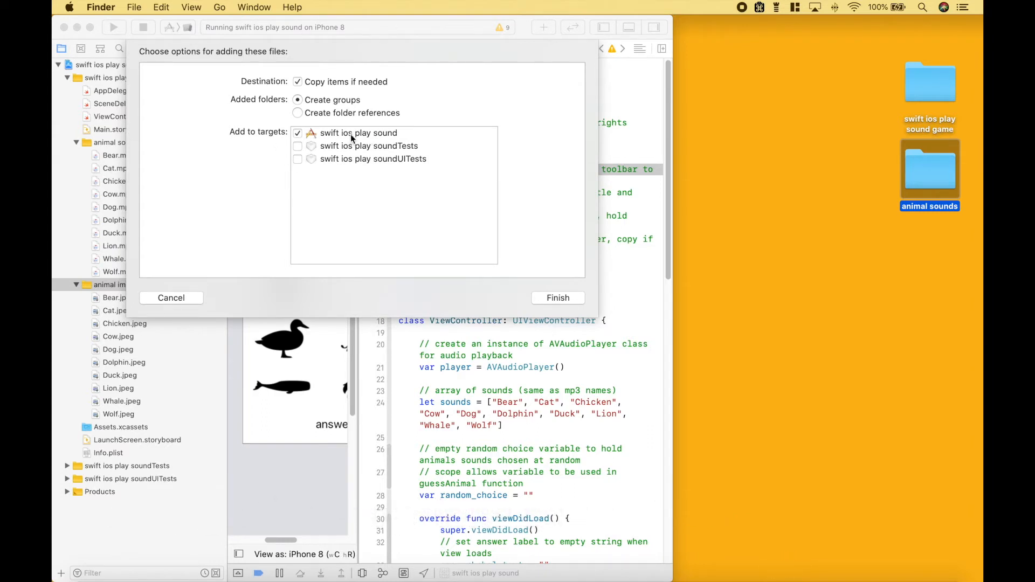
left_click(556, 297)
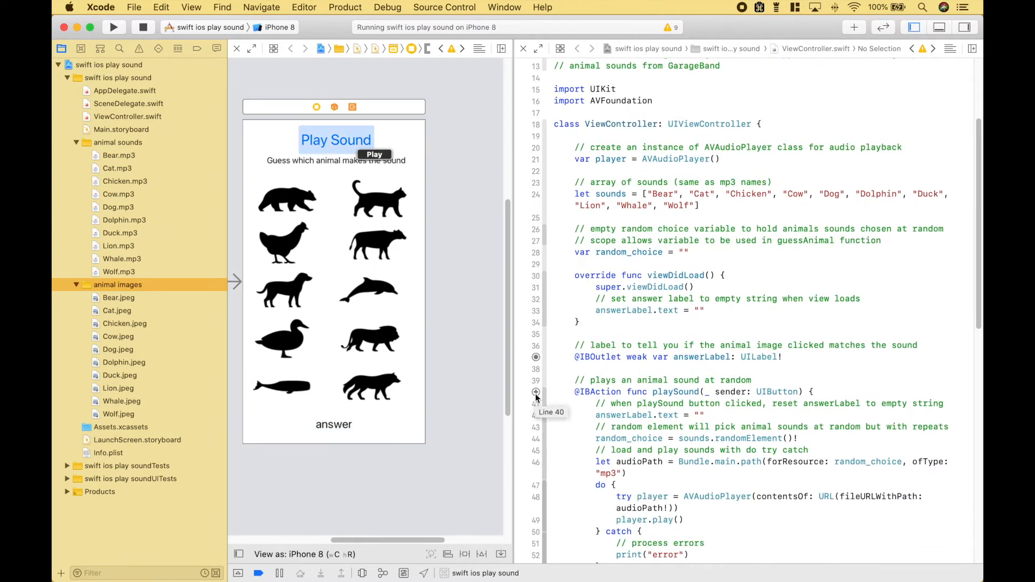
Dismiss the add-files sheet and return to the full-width storyboard beside the controller code
scroll("down", 3)
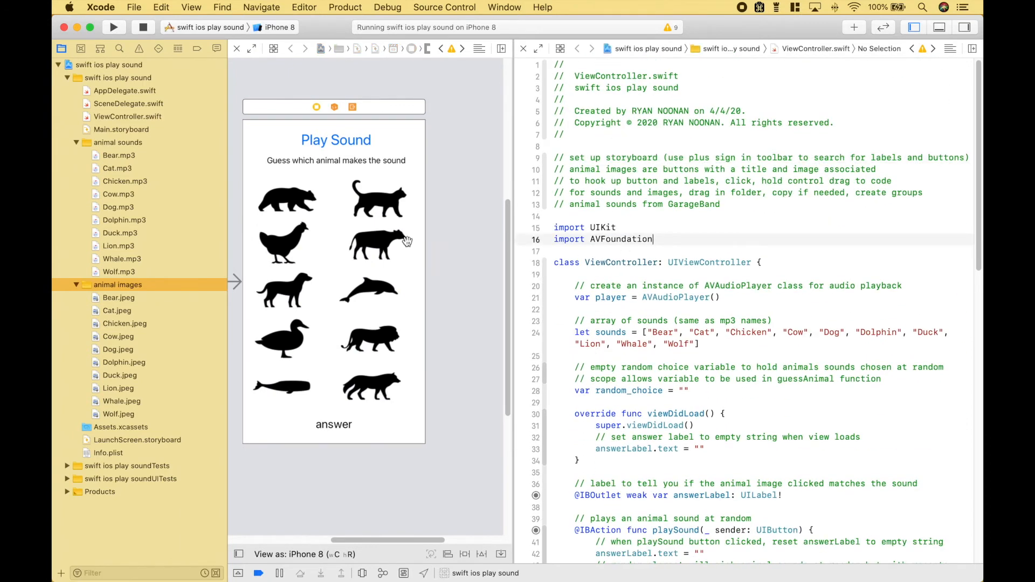
left_click(236, 49)
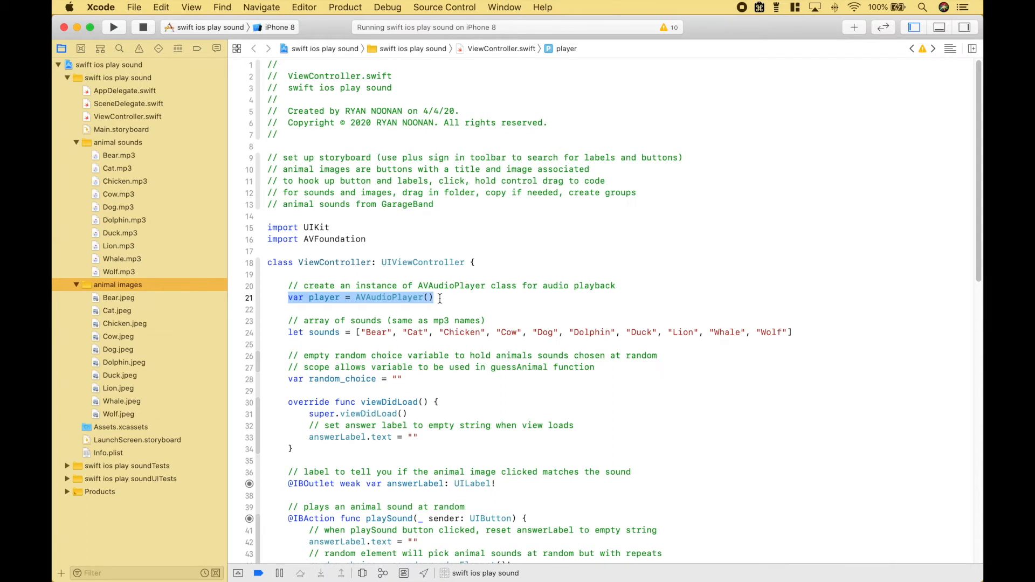
mouse_move(492, 302)
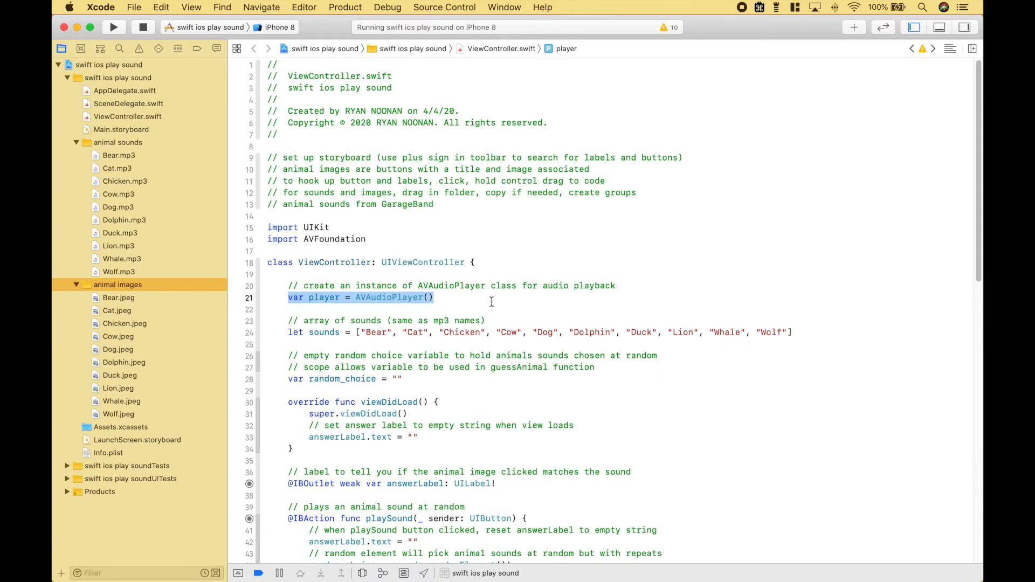
left_click(290, 332)
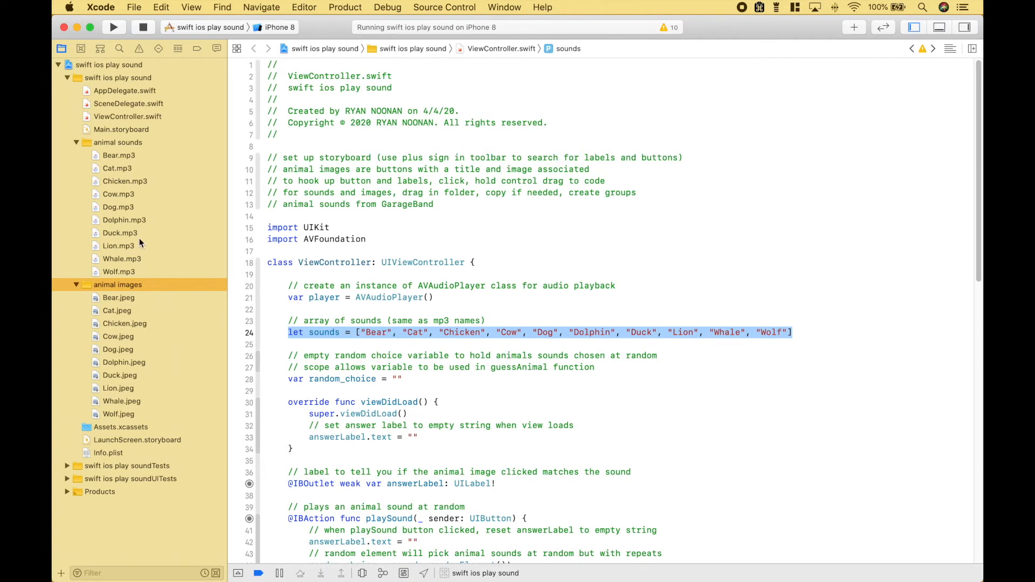
mouse_move(132, 198)
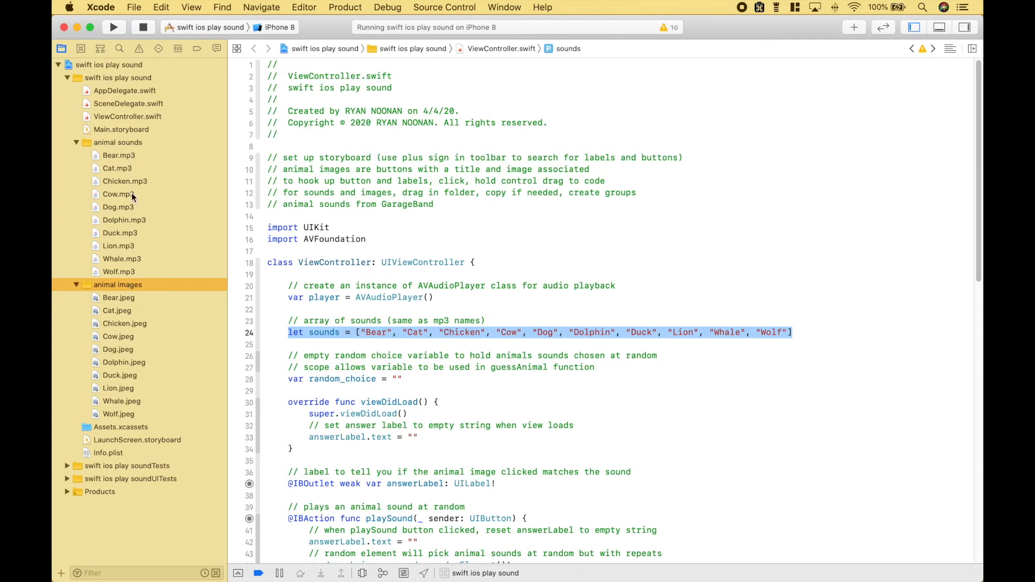
mouse_move(129, 212)
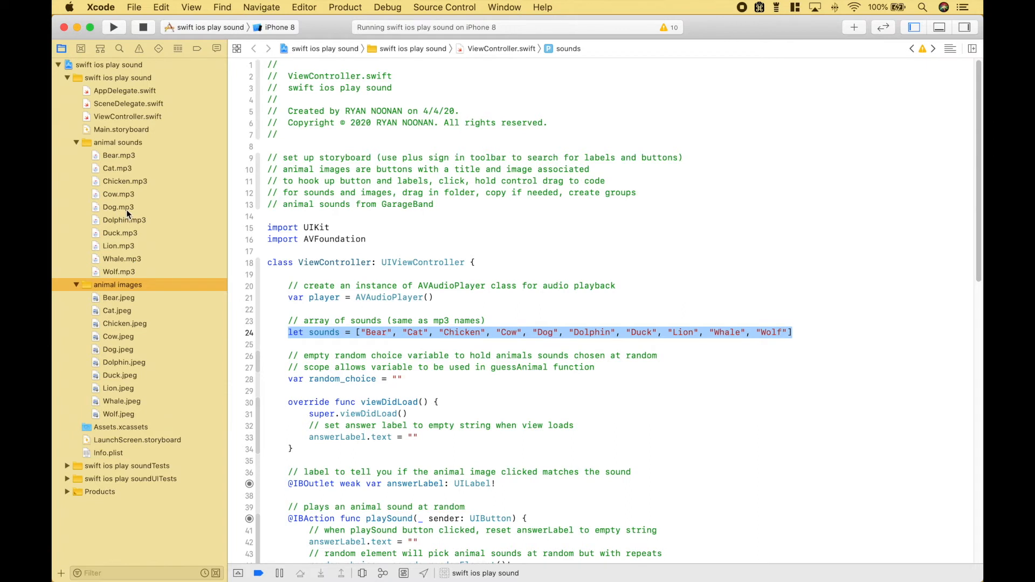
mouse_move(151, 180)
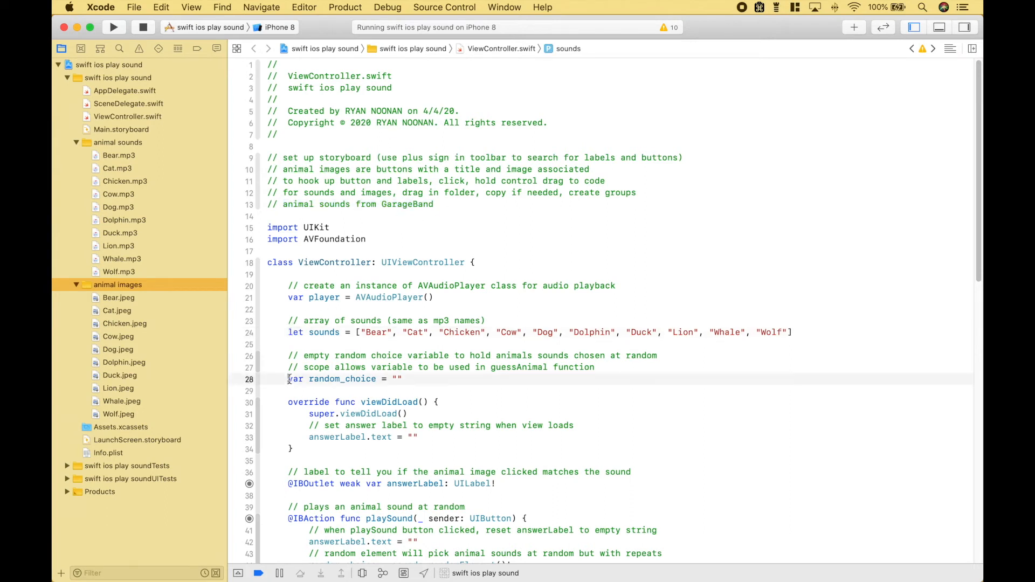
double_click(324, 378)
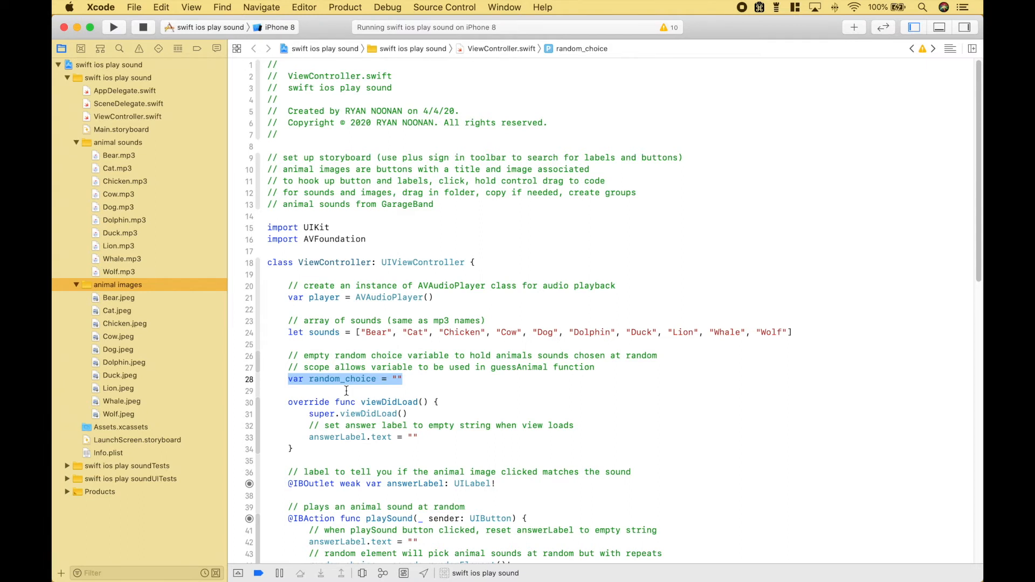
left_click(120, 129)
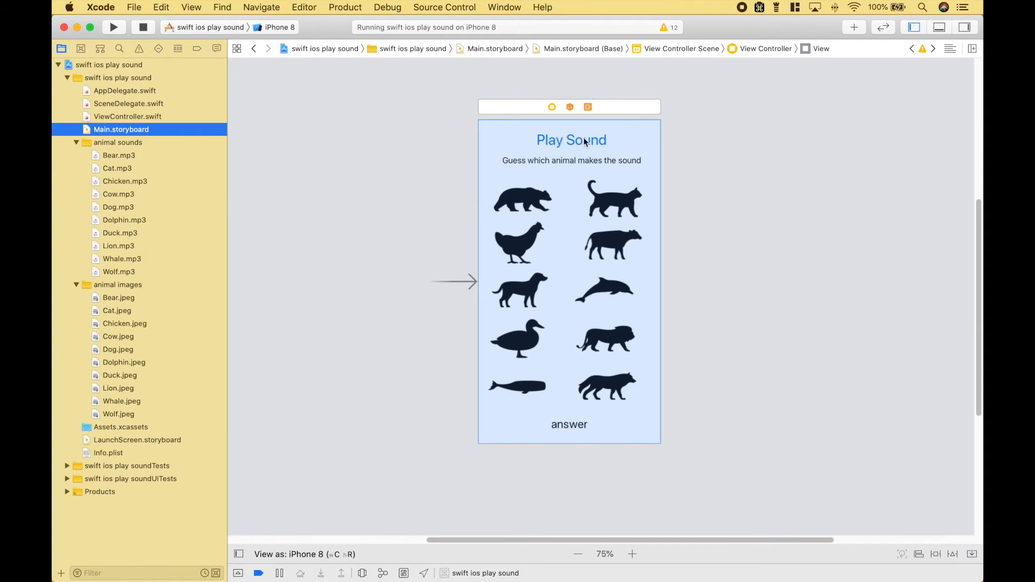
left_click(127, 116)
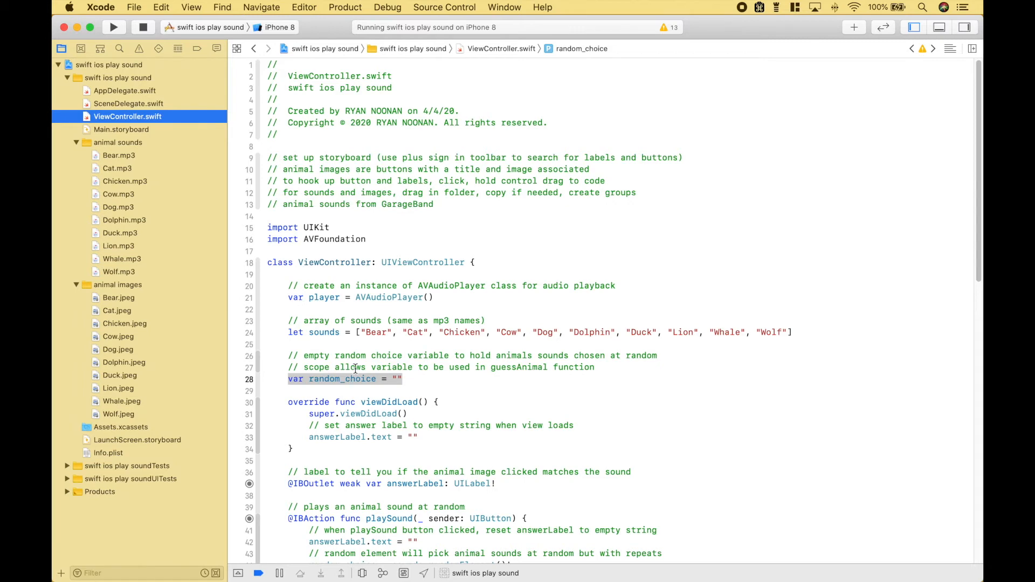
scroll("down", 3)
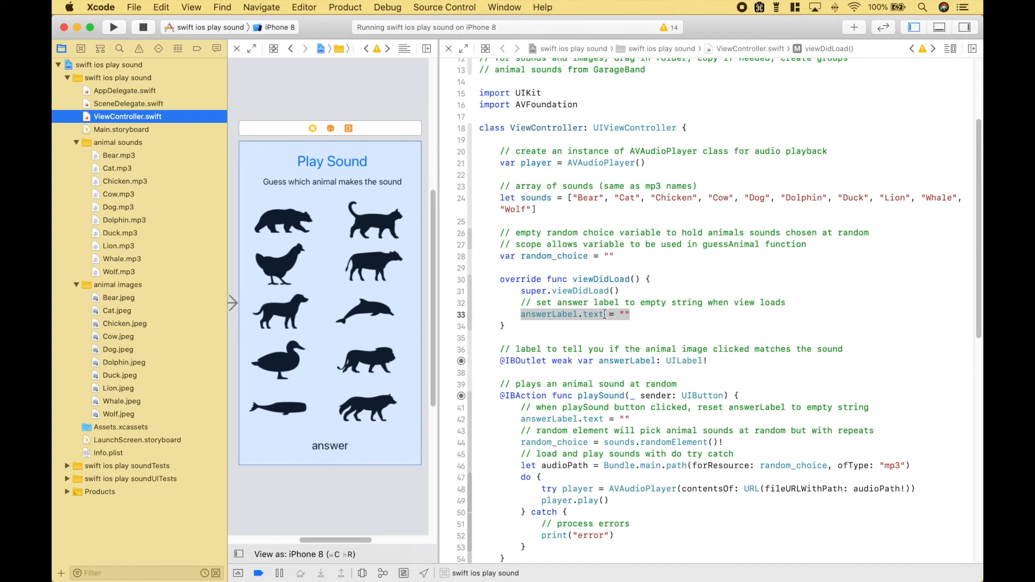
mouse_move(621, 381)
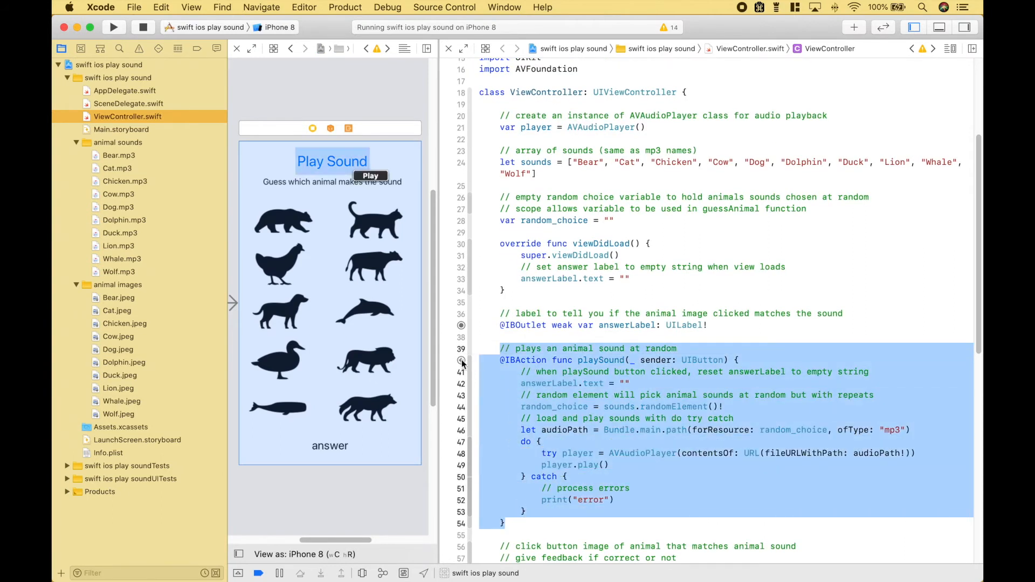
mouse_move(462, 364)
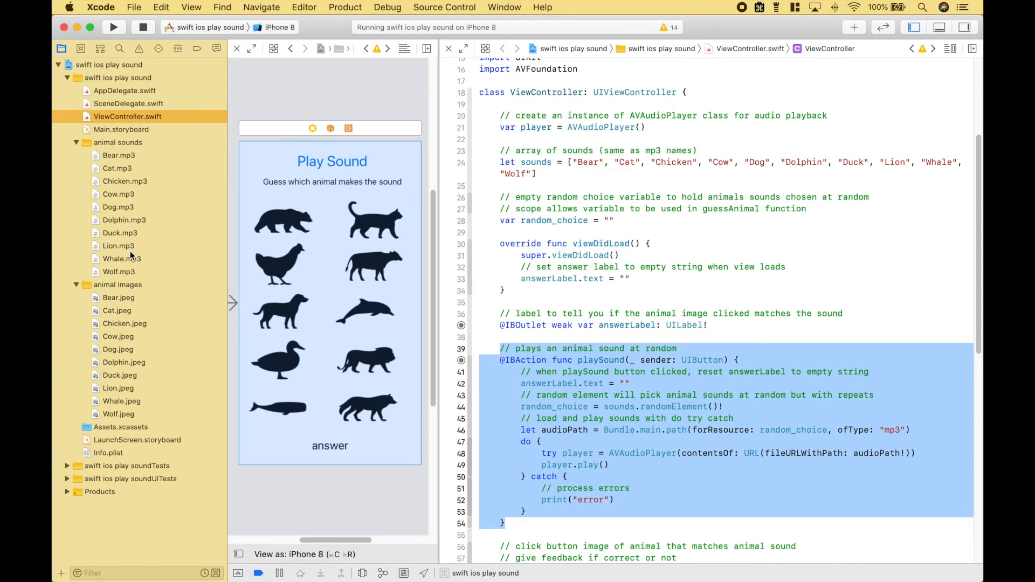
mouse_move(130, 249)
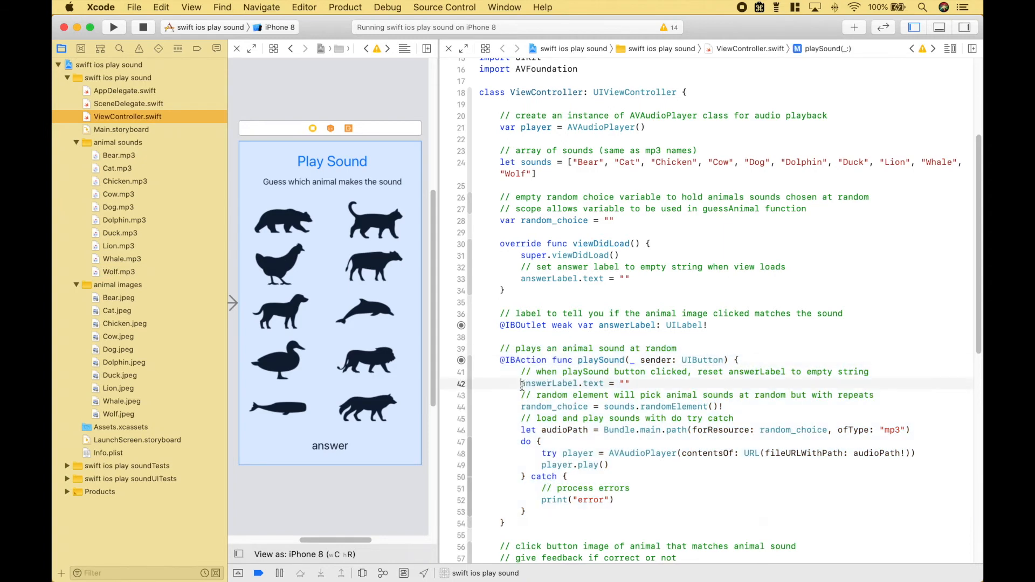
double_click(548, 384)
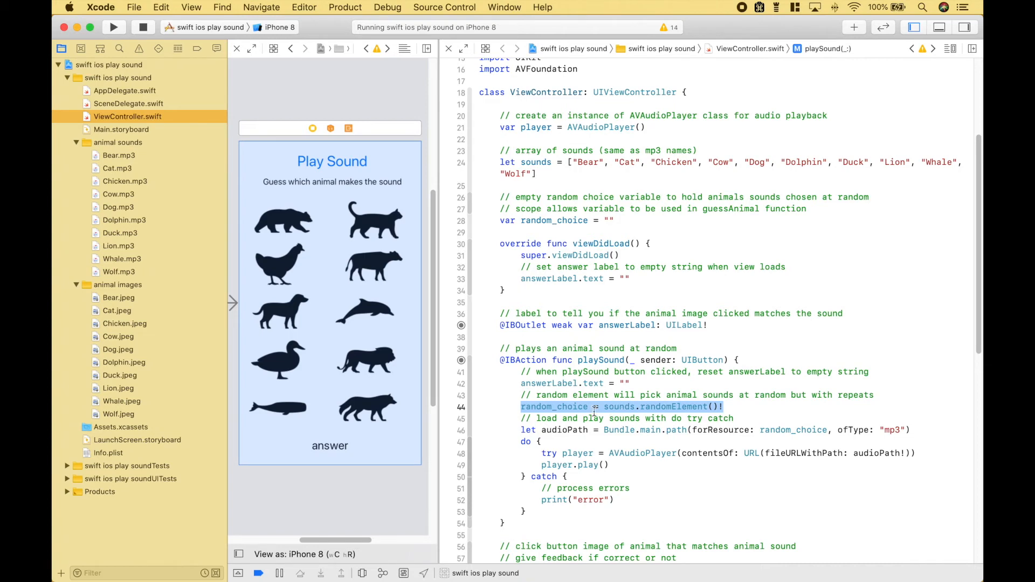
double_click(619, 407)
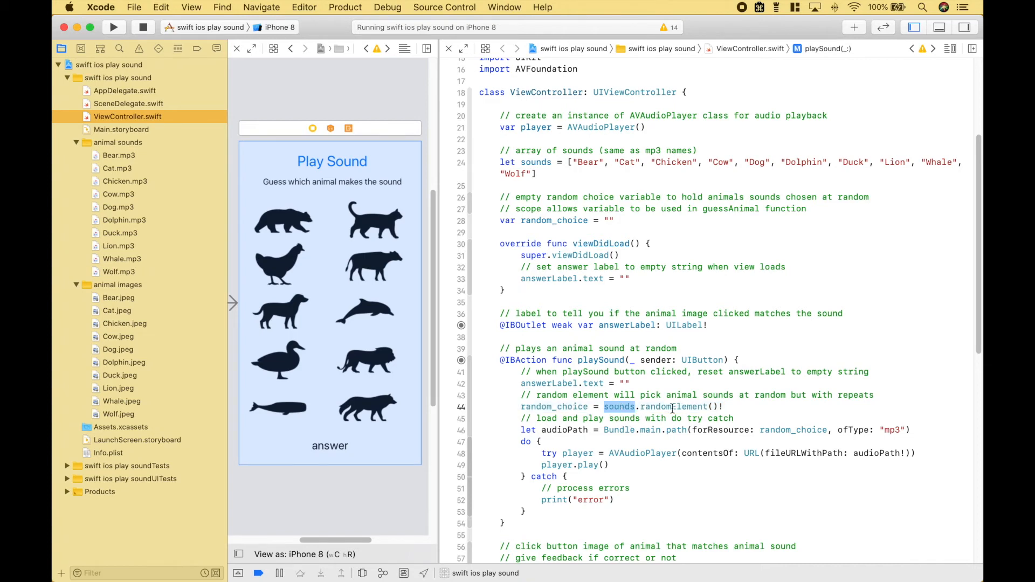
double_click(672, 406)
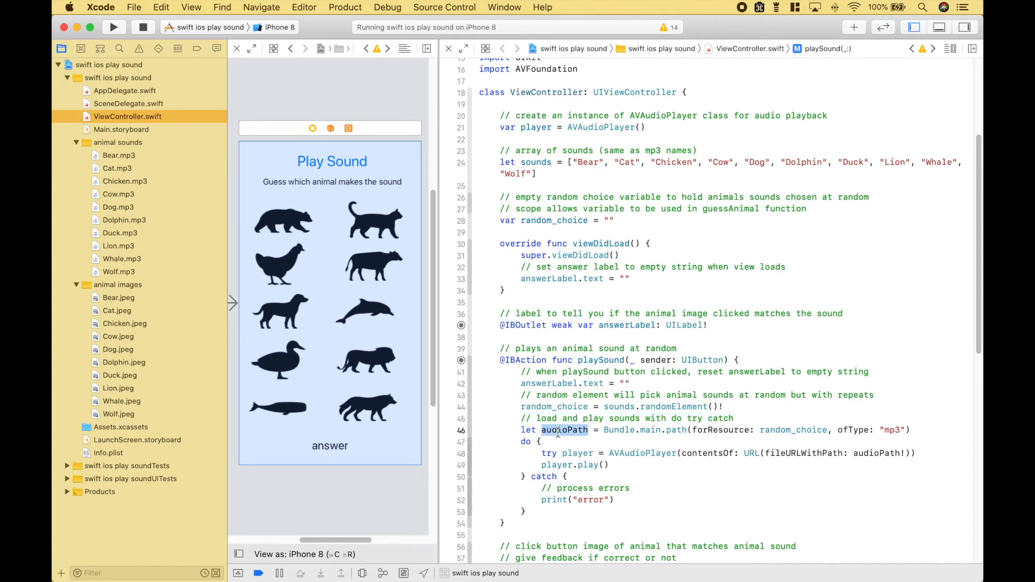
double_click(618, 430)
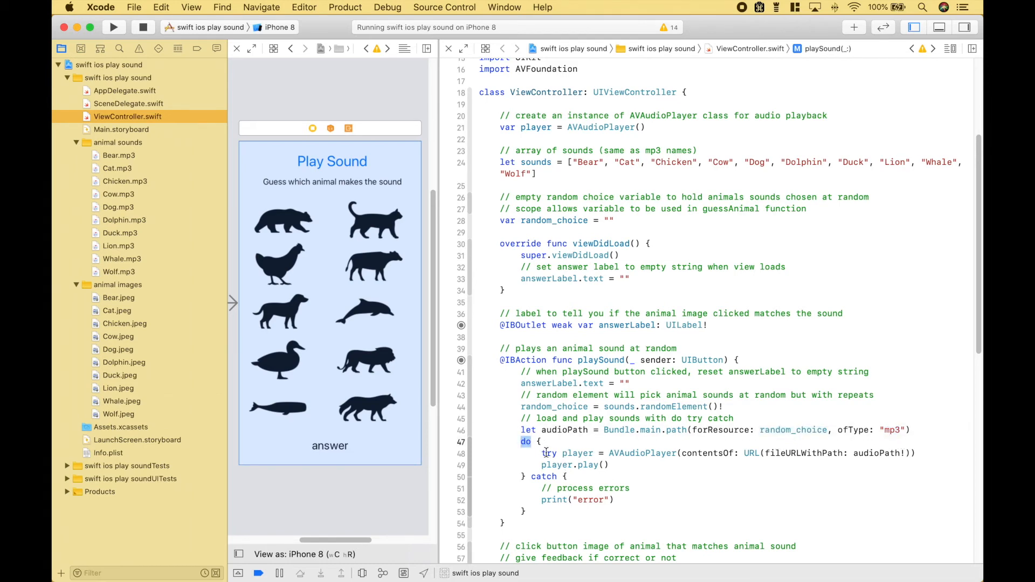
double_click(575, 453)
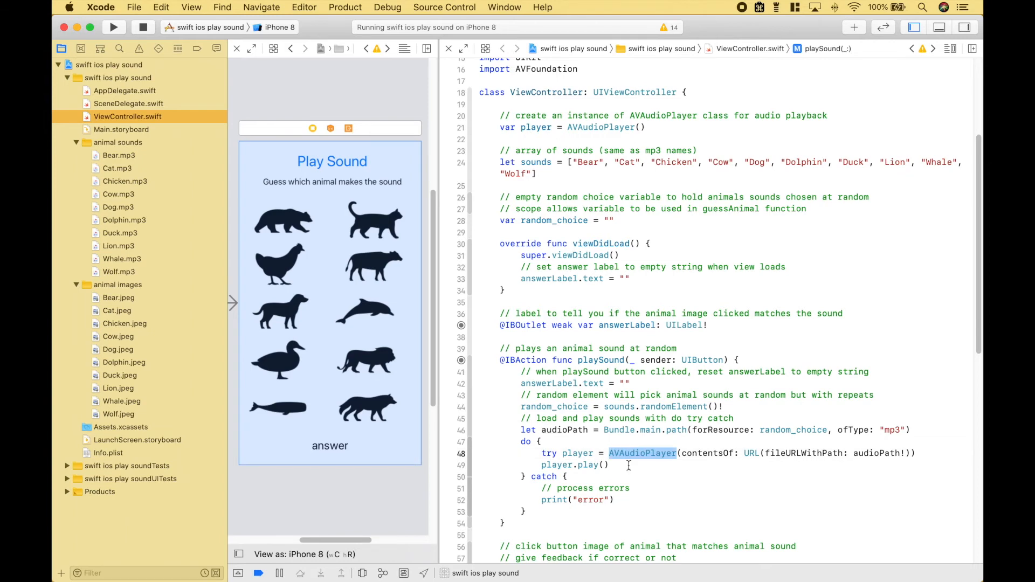
mouse_move(627, 465)
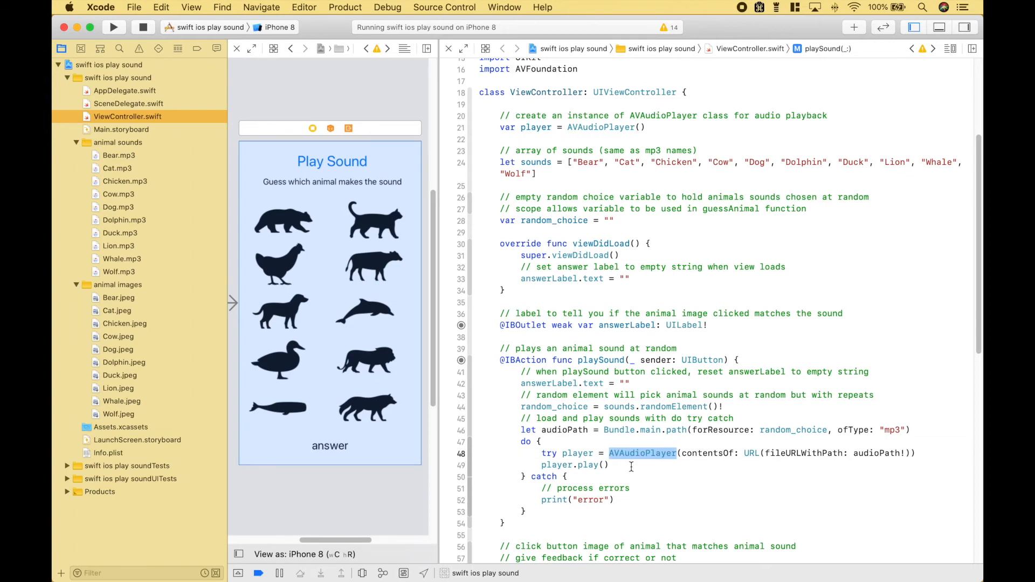
left_click(752, 453)
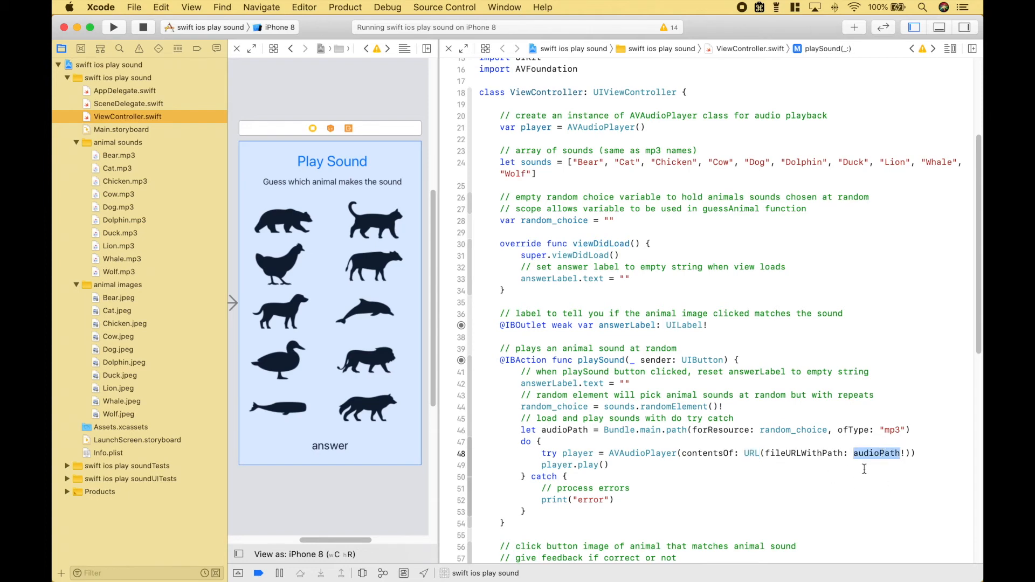
double_click(556, 464)
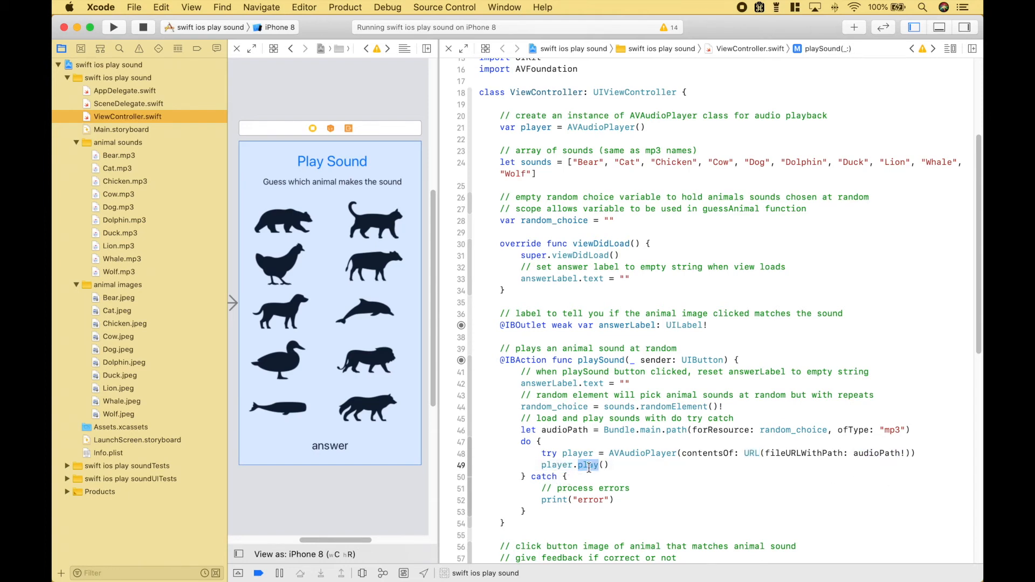
double_click(543, 476)
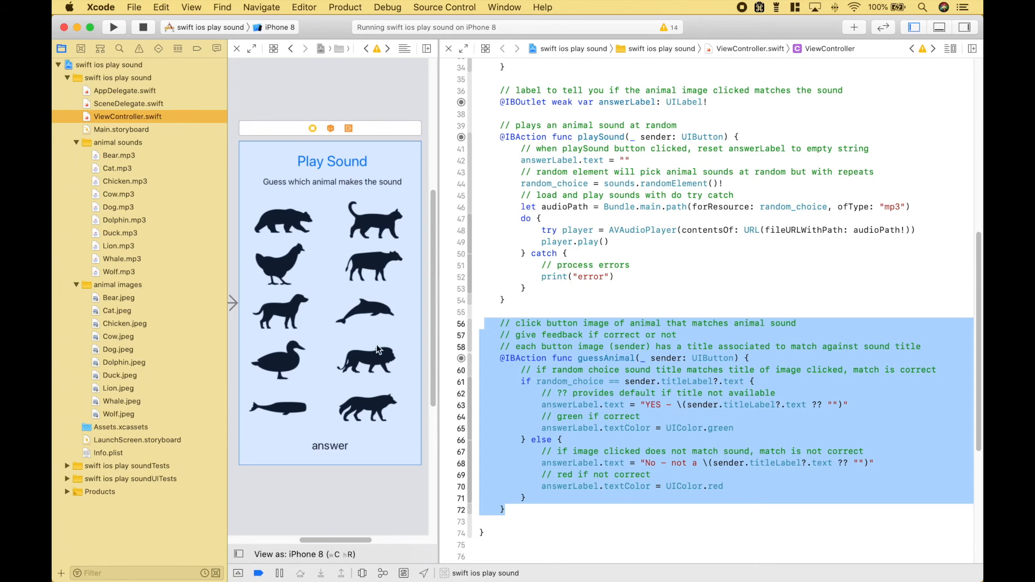
mouse_move(355, 324)
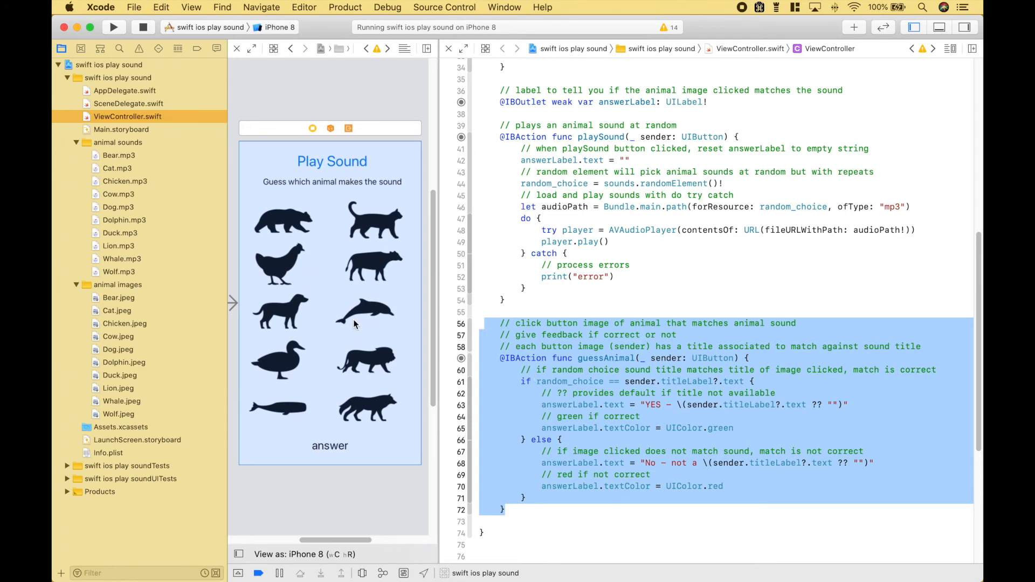
mouse_move(350, 170)
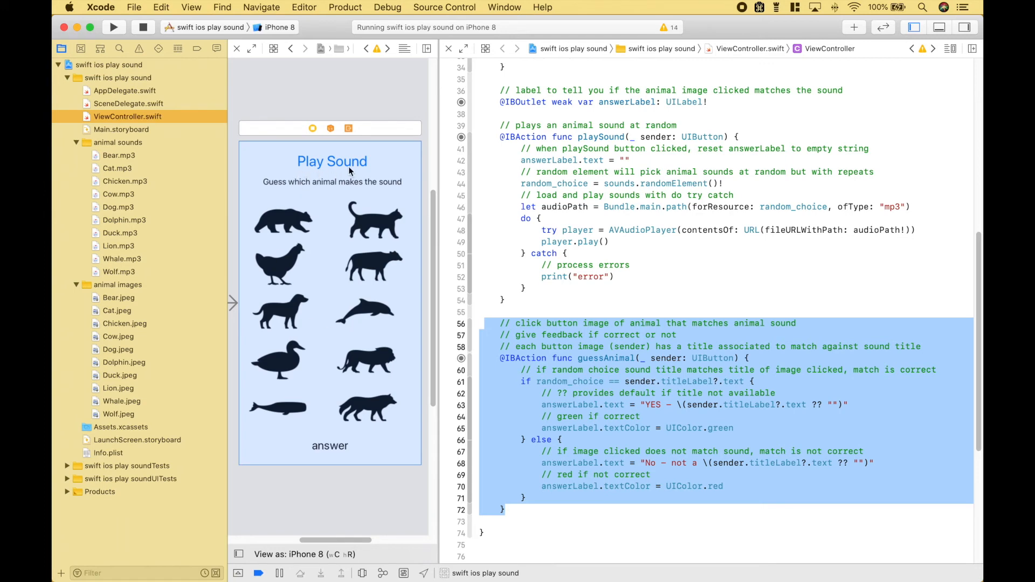
mouse_move(351, 184)
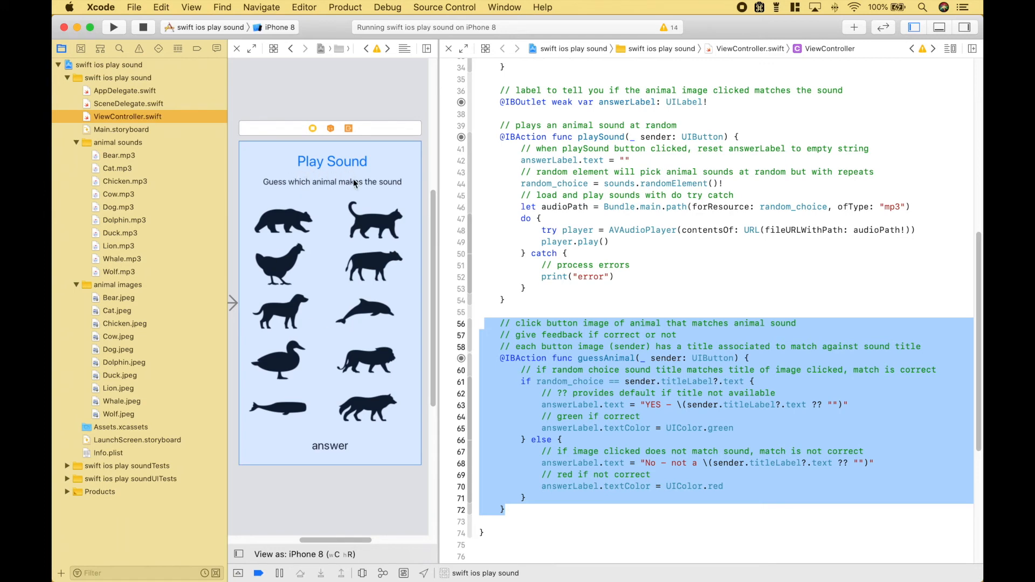
mouse_move(296, 228)
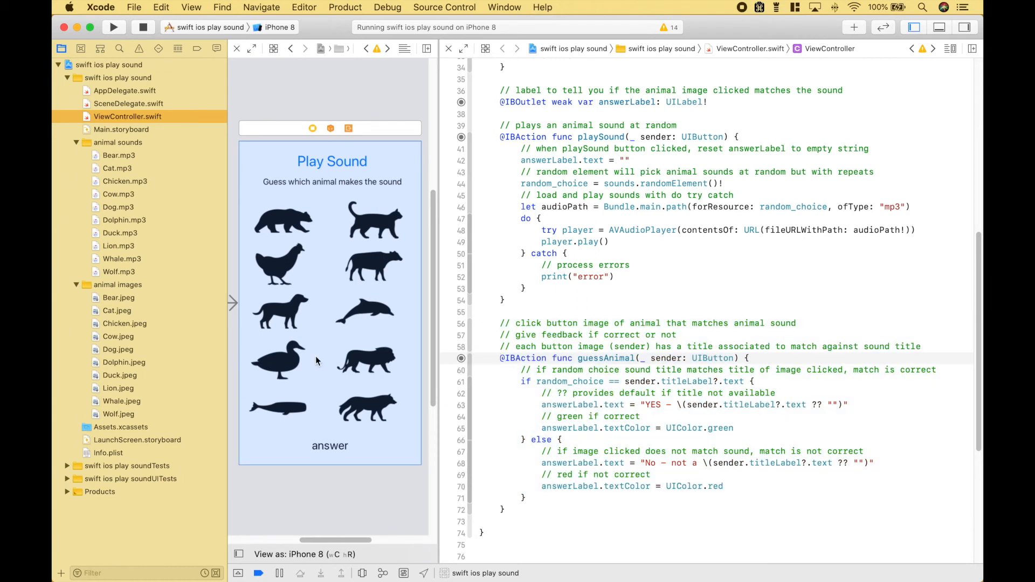
mouse_move(335, 362)
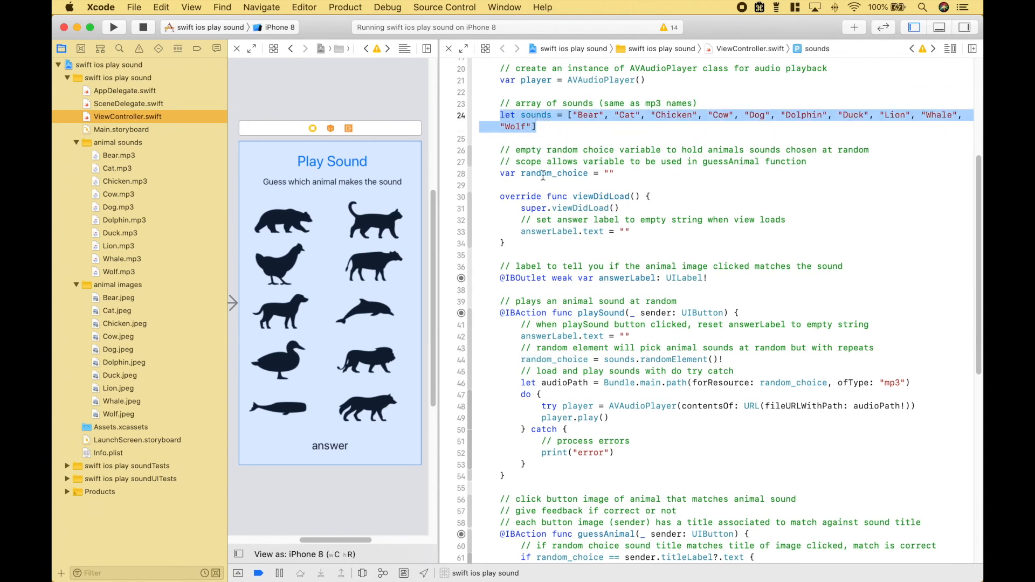
double_click(553, 173)
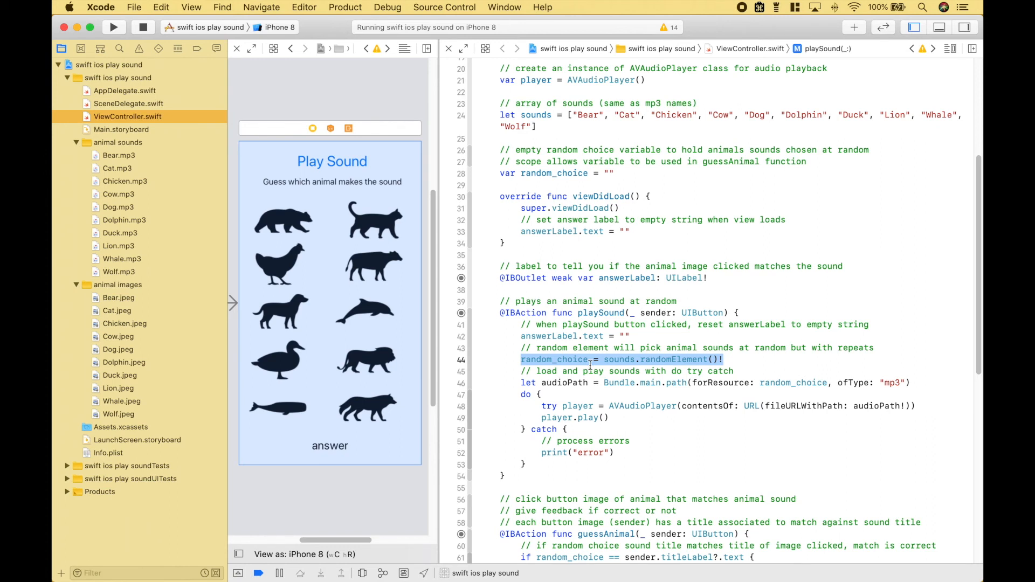
scroll("down", 3)
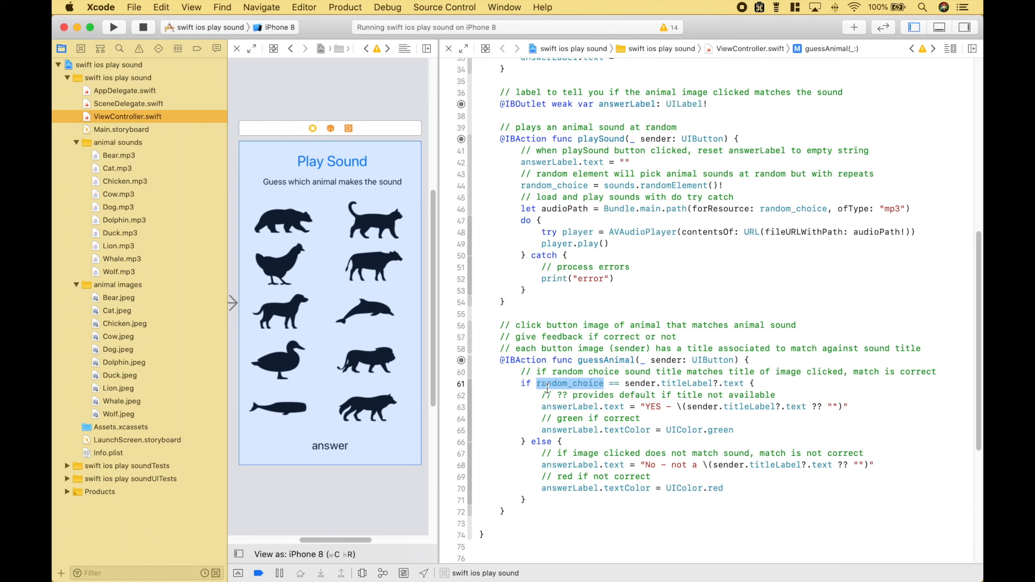
mouse_move(332, 166)
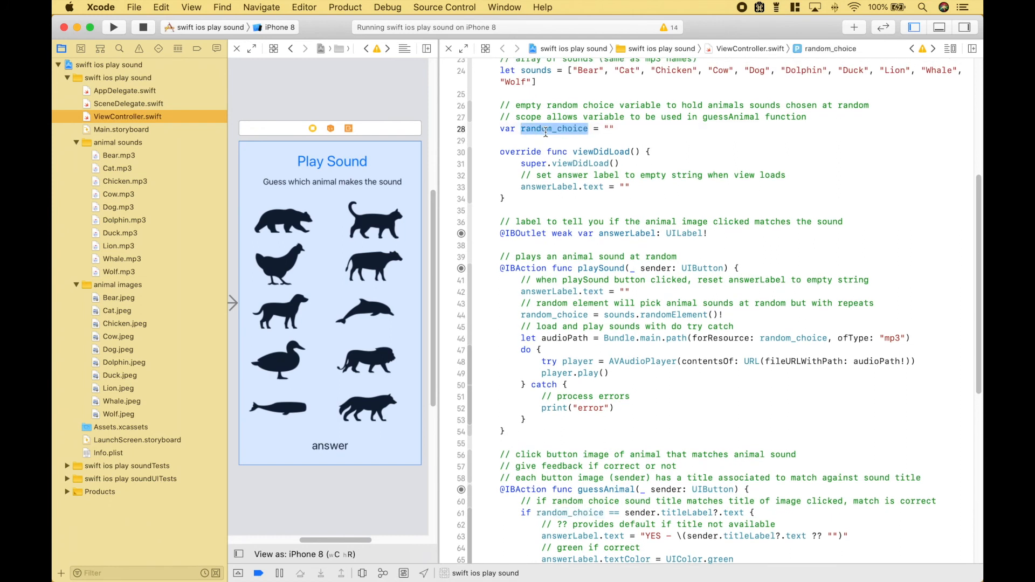
scroll("down", 3)
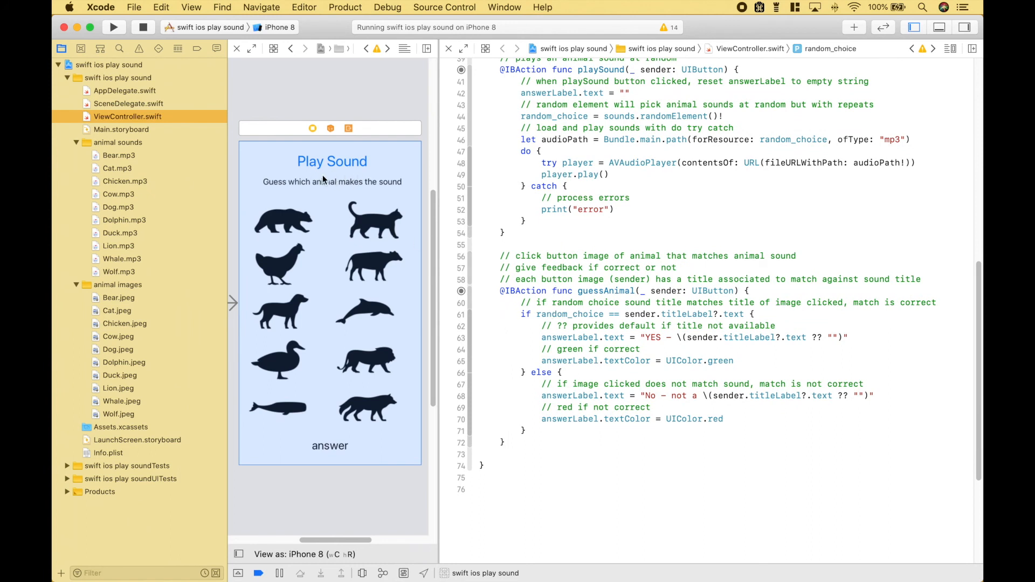
mouse_move(283, 231)
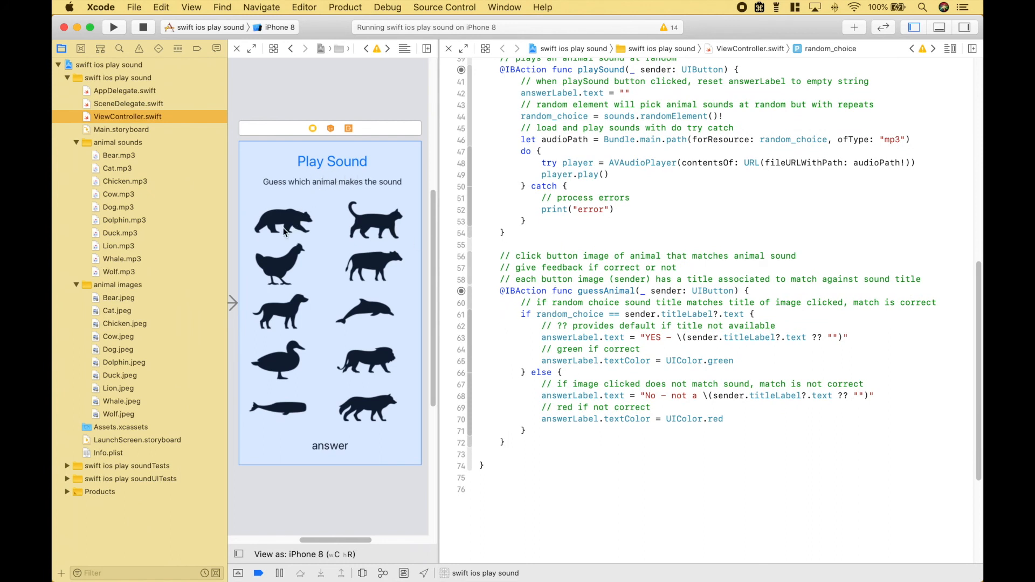
mouse_move(296, 246)
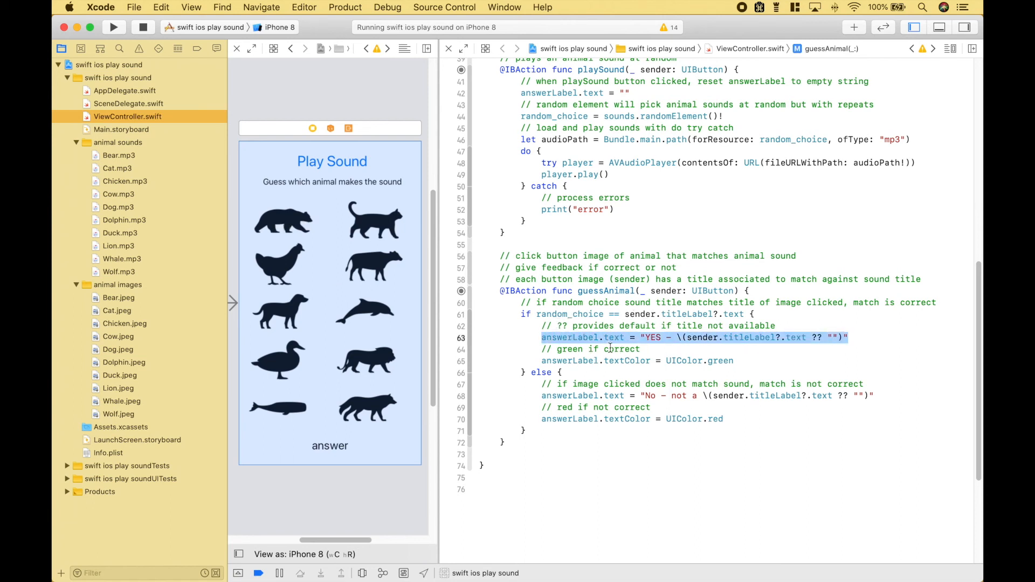
double_click(569, 314)
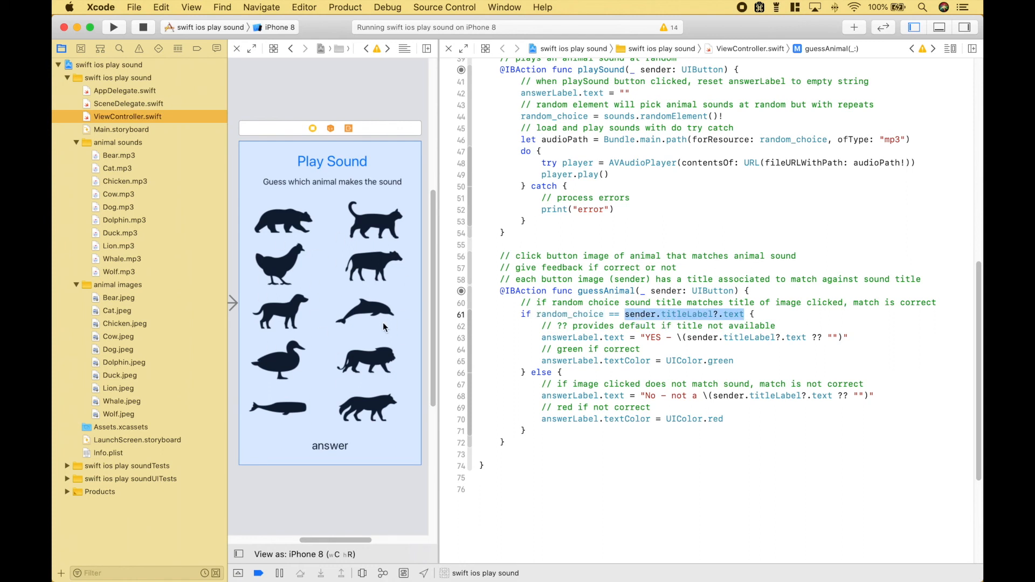
mouse_move(593, 355)
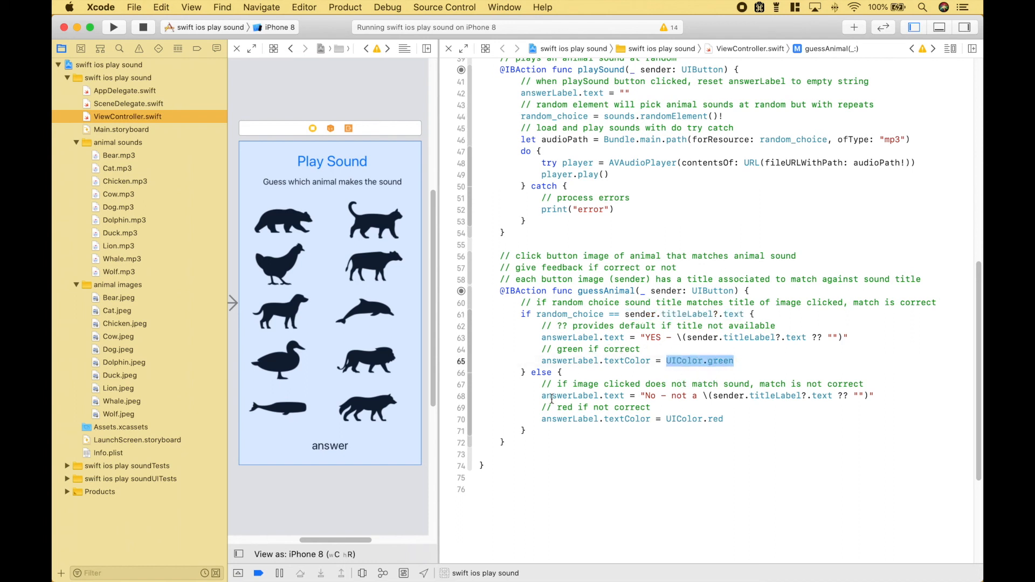
left_click_drag(542, 384, 722, 418)
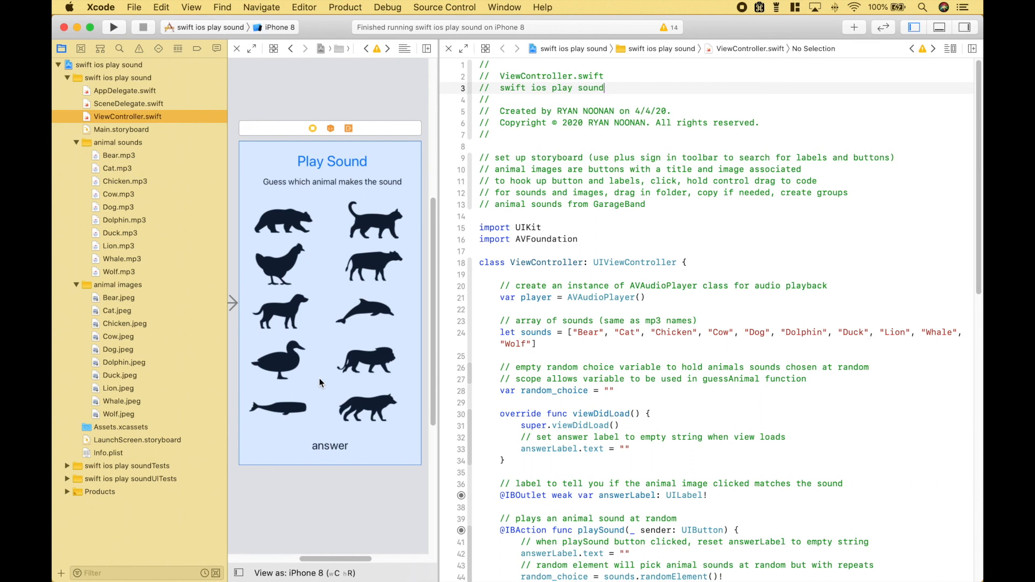
Run the app, play random sounds, and guess duck (red No) then chicken (green YES - Chicken)
left_click(114, 27)
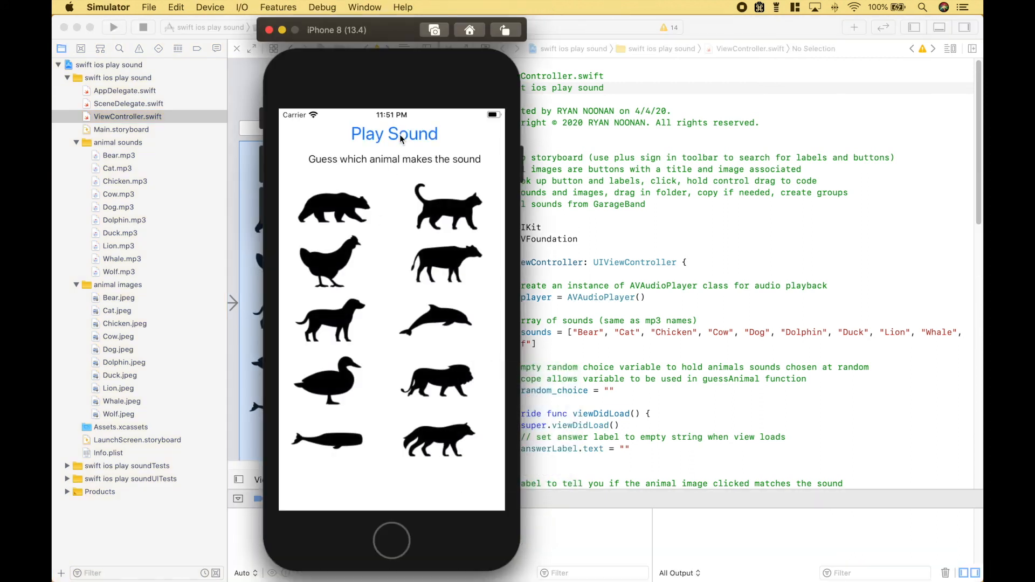
left_click(329, 321)
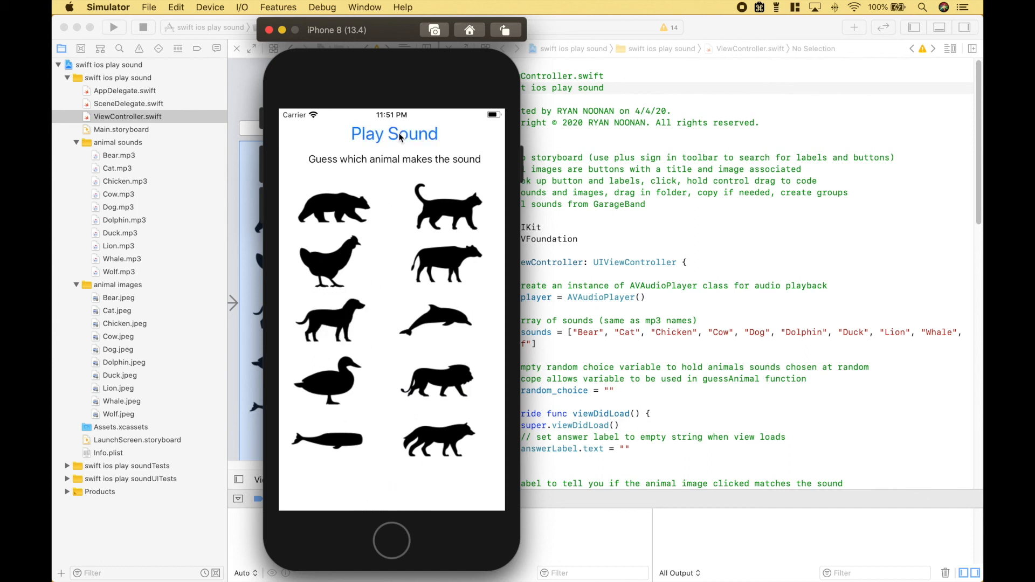
left_click(333, 208)
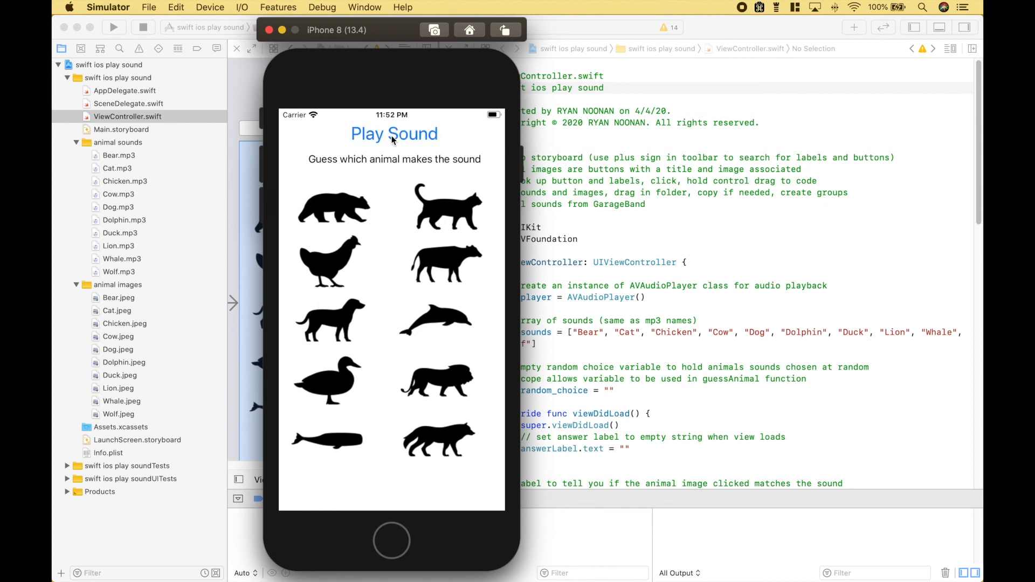
left_click(444, 207)
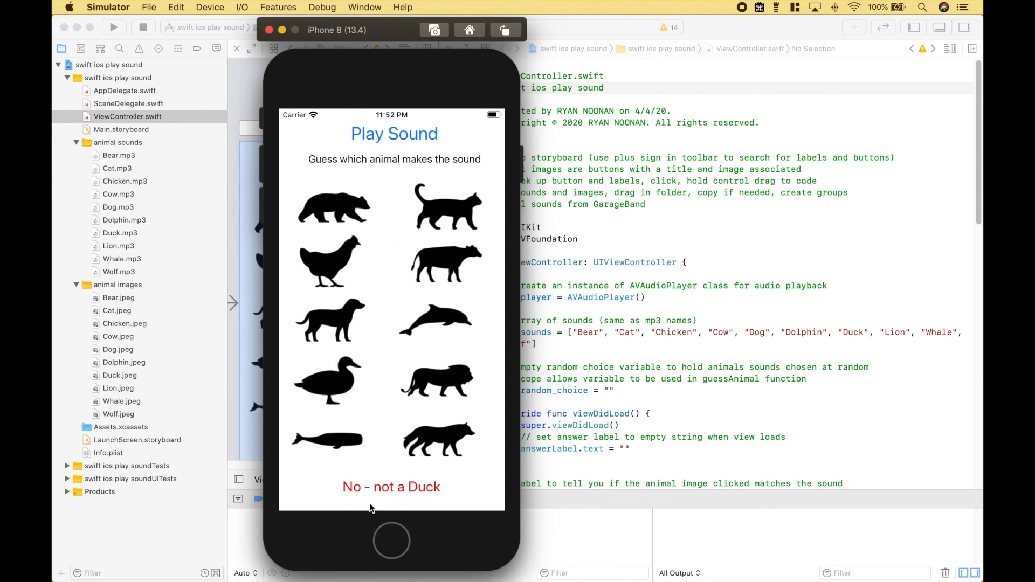
mouse_move(324, 212)
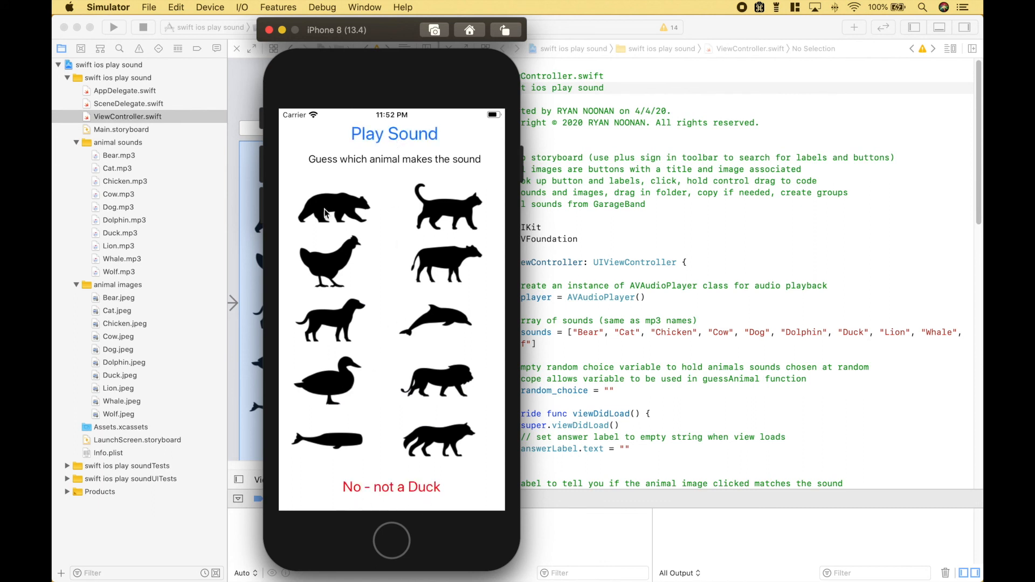
left_click(328, 261)
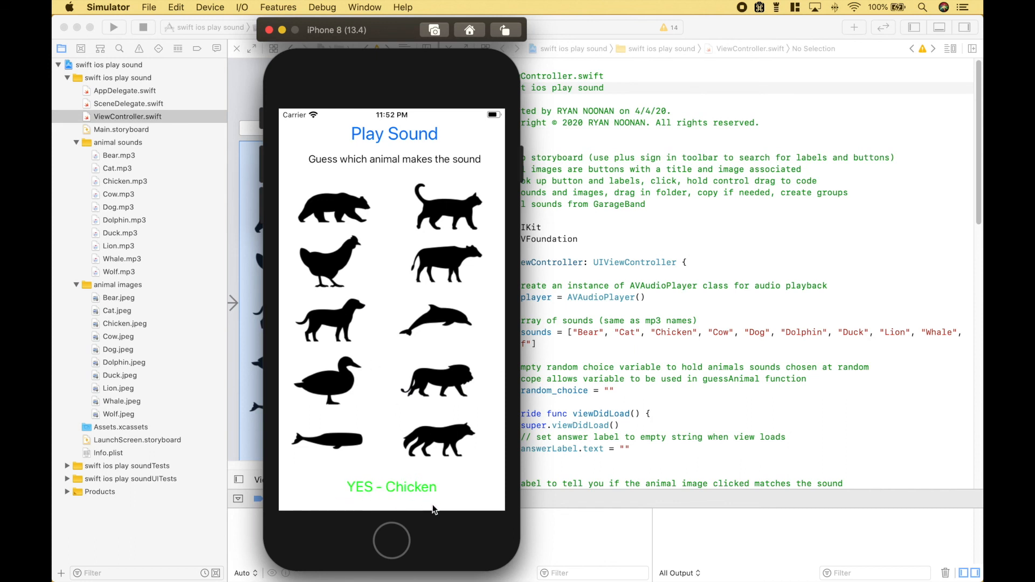
mouse_move(394, 149)
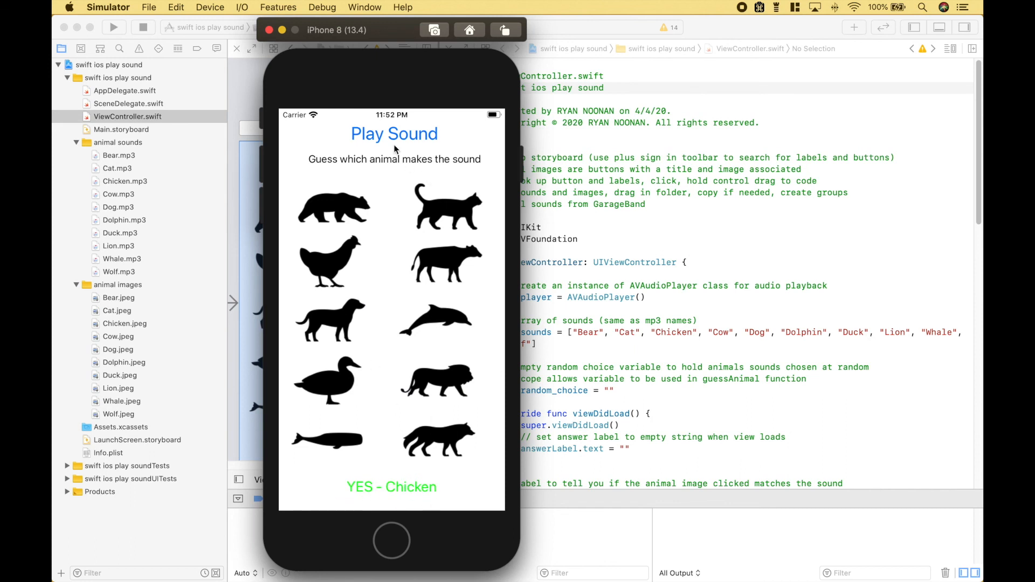